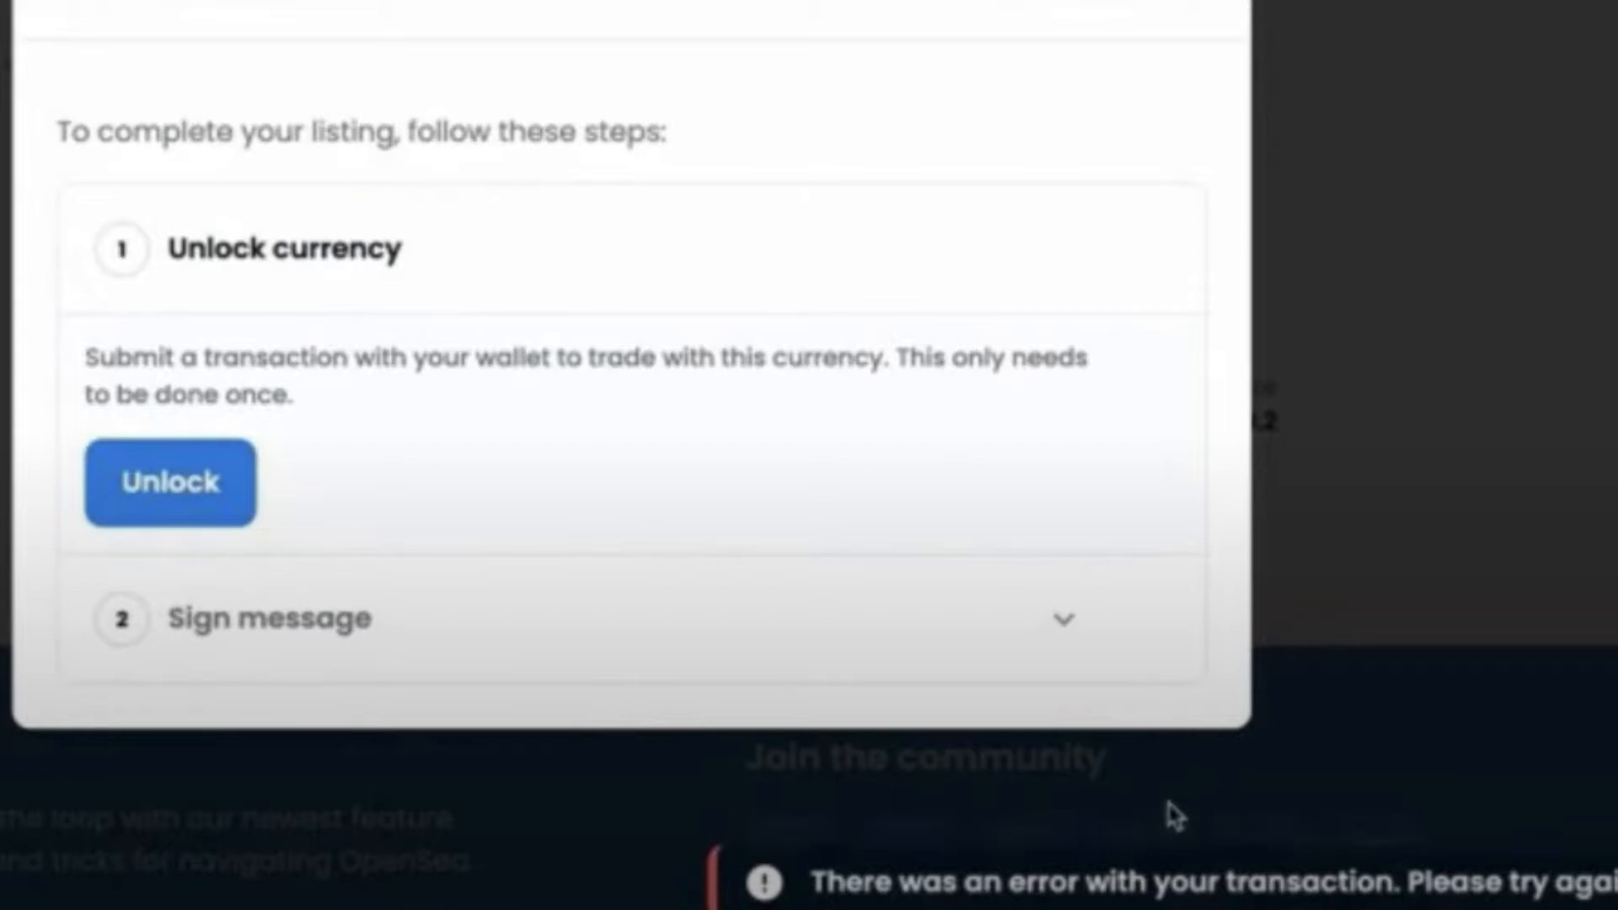
- Highlight 'Polygon network' in the switch-network message, then dismiss Complete your listing
{"action": "left_click", "coordinate": [170, 482]}
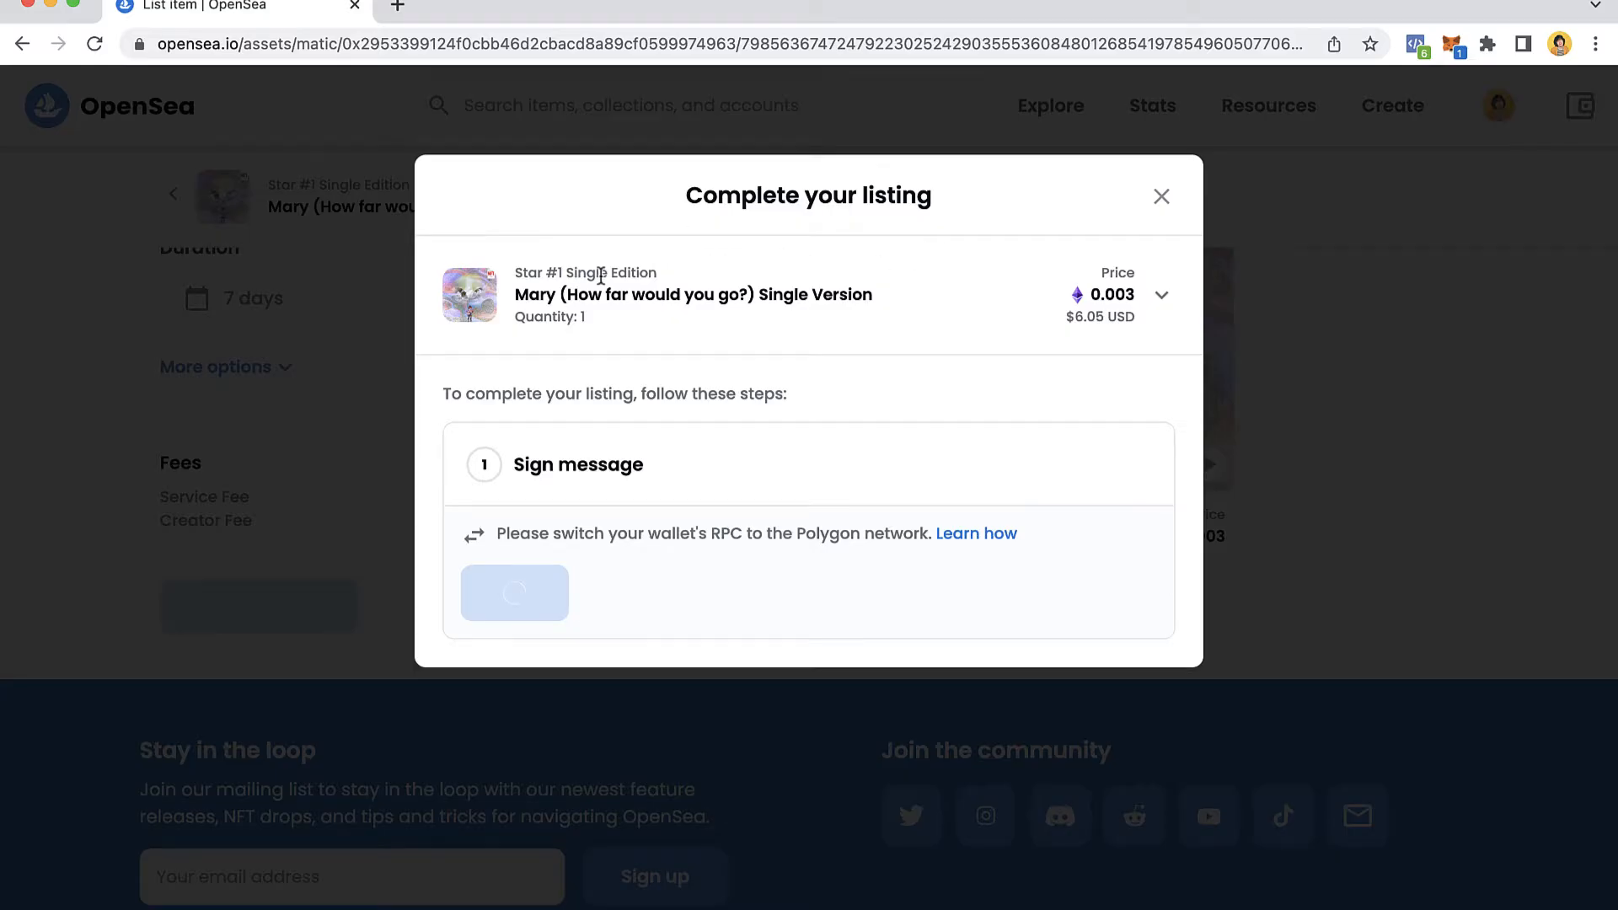
{"action": "mouse_move", "coordinate": [760, 515]}
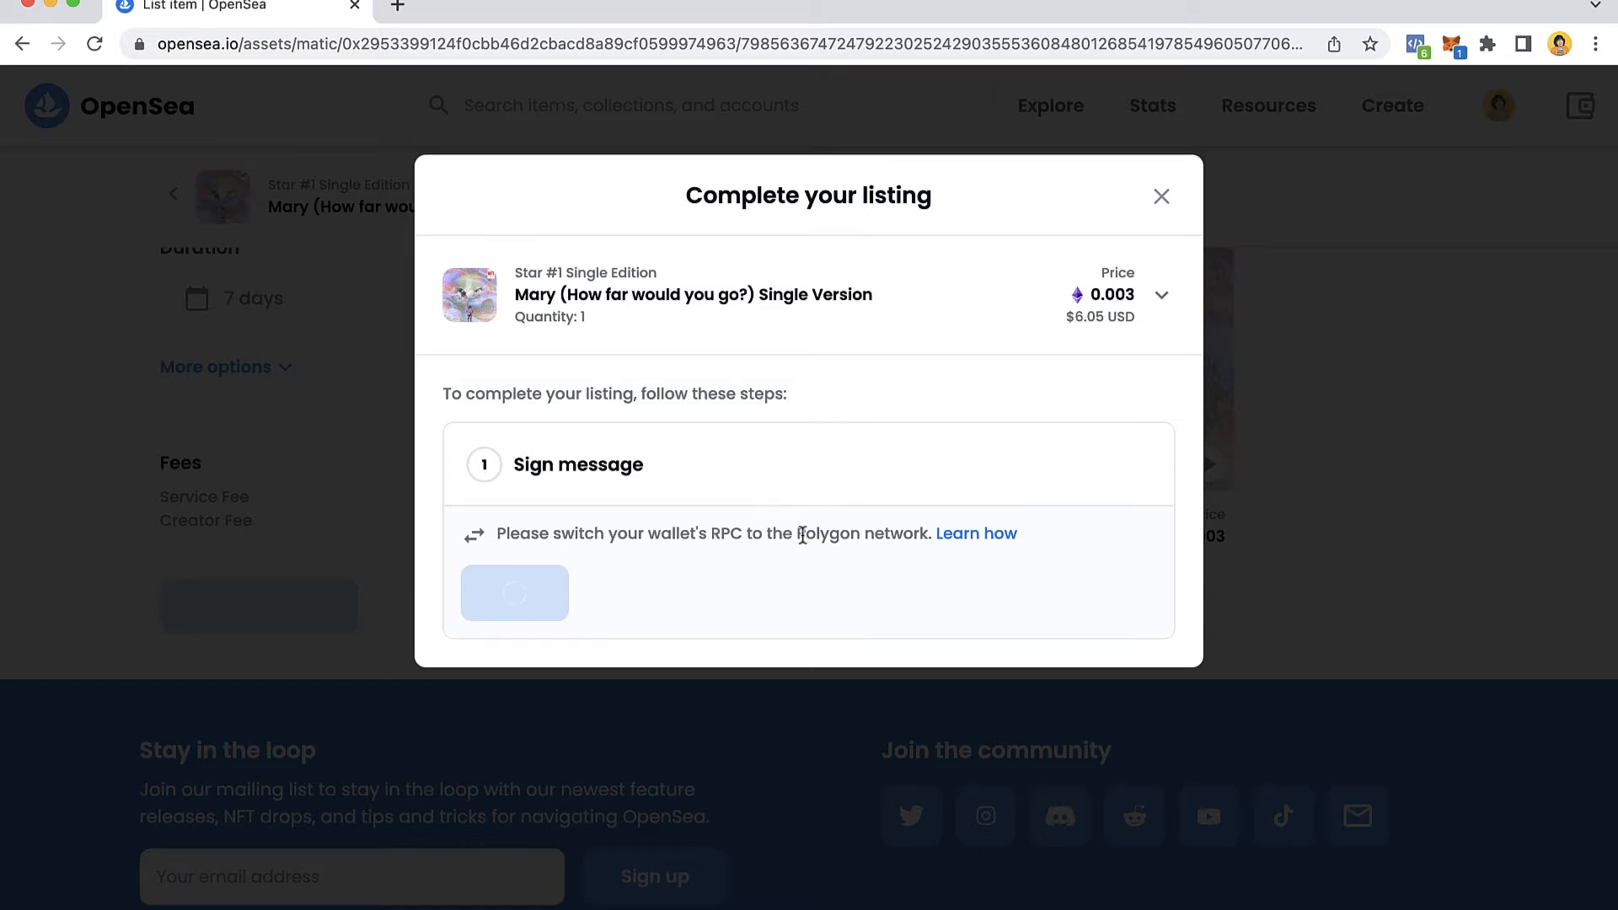
{"action": "left_click_drag", "start_coordinate": [803, 533], "coordinate": [932, 533]}
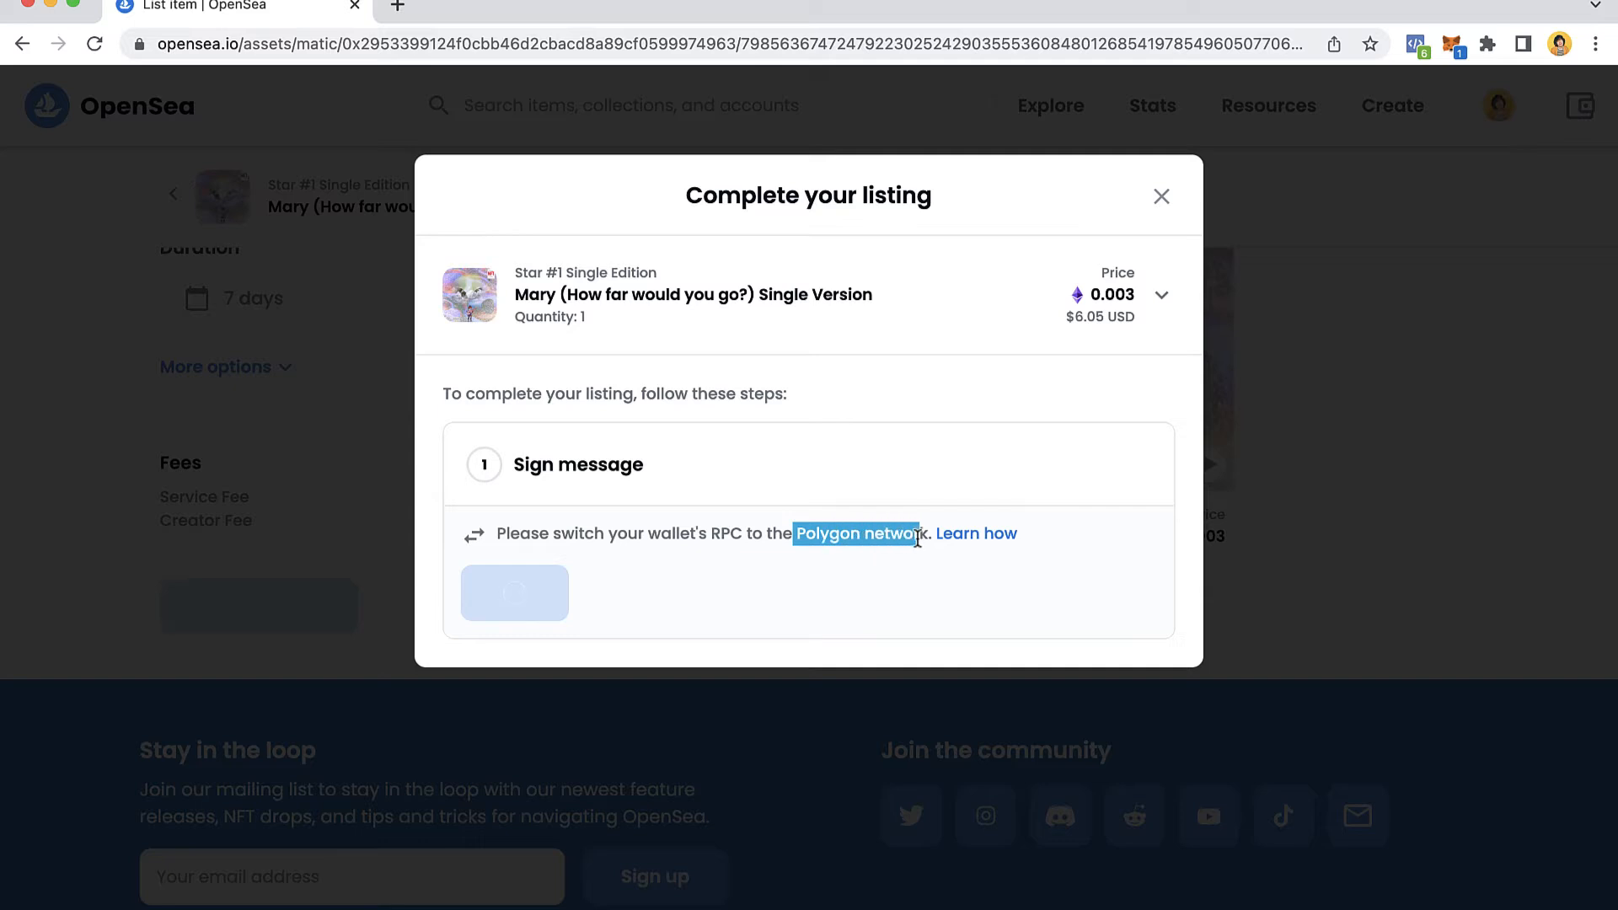
{"action": "left_click", "coordinate": [1159, 197]}
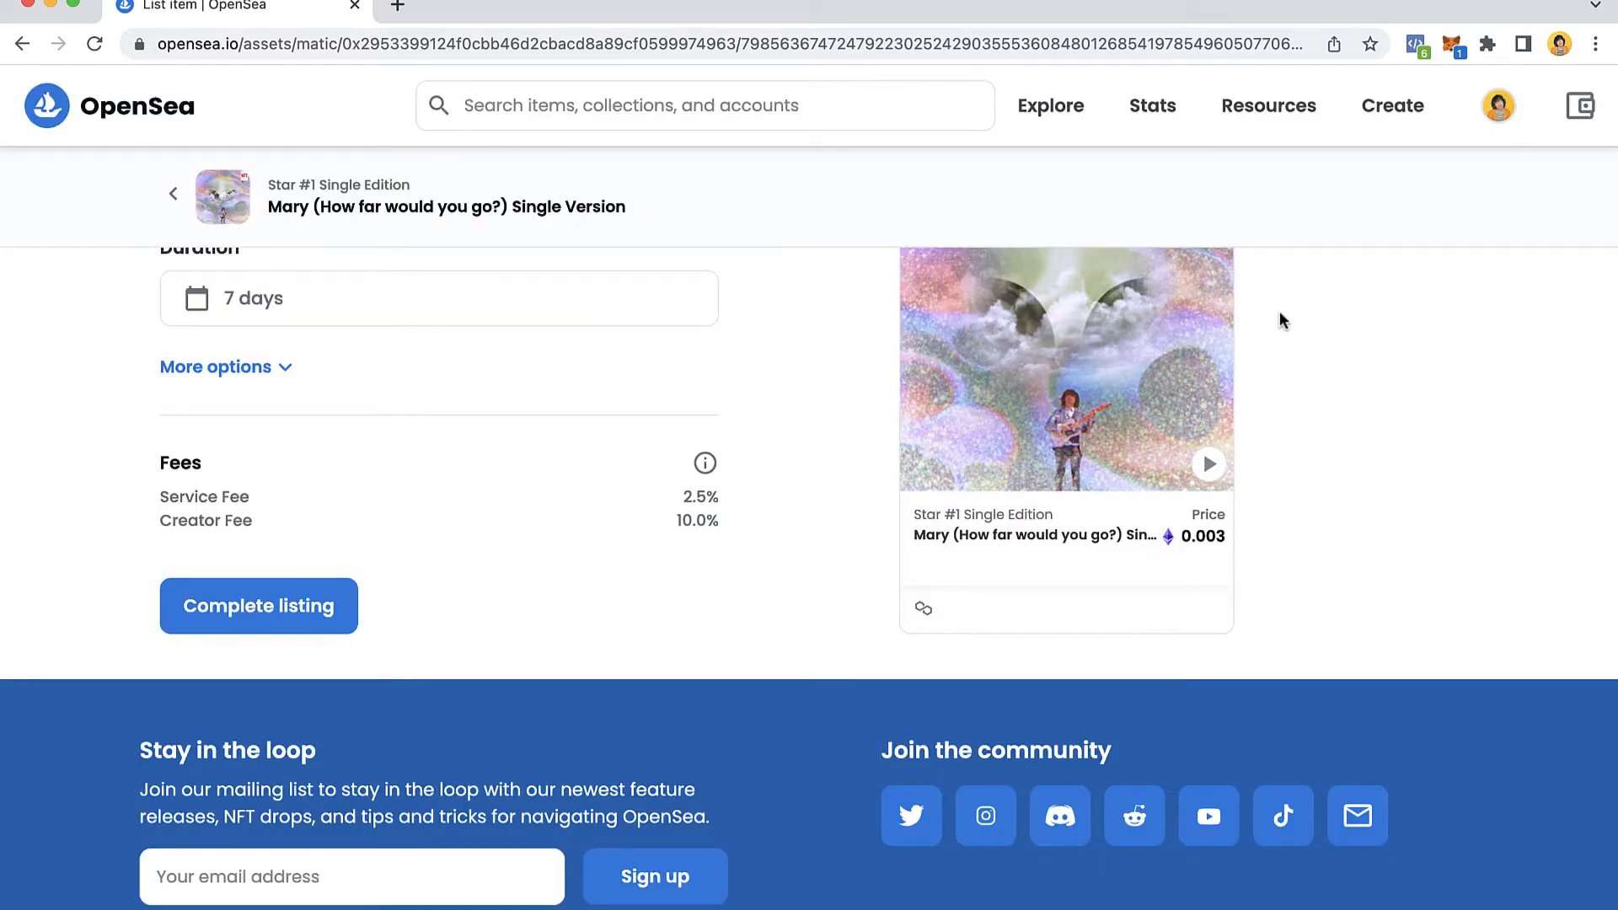
- Search Google for 'polygon network to metamask' and open Binance Academy's 'How to Add Polygon to MetaMask?'
{"action": "scroll", "scroll_direction": "down", "scroll_amount": 3}
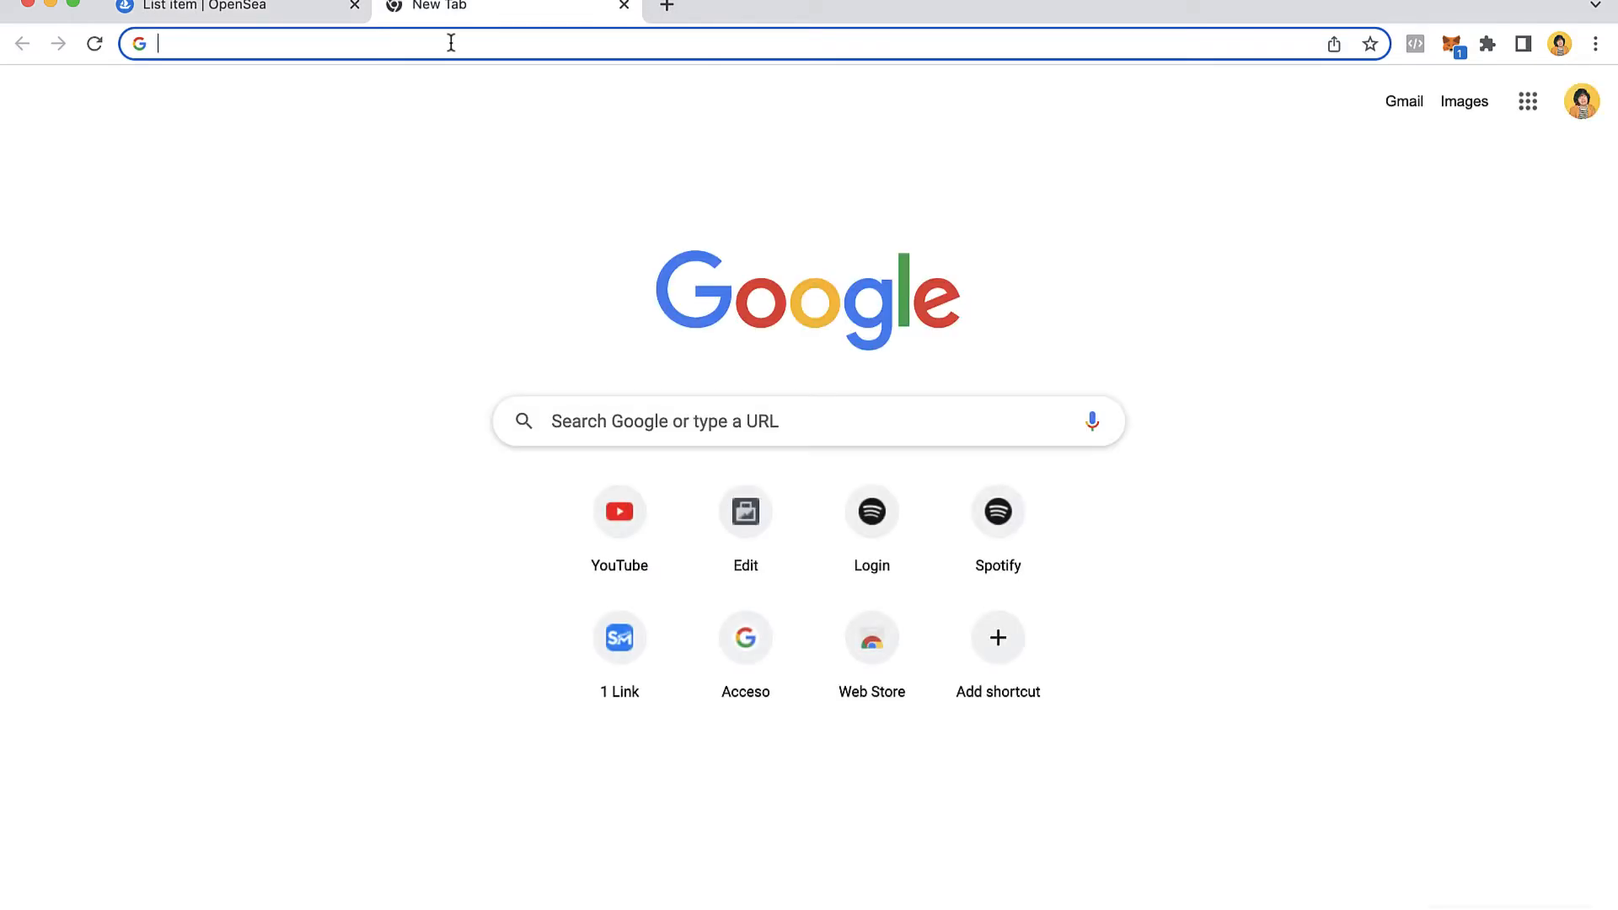
{"action": "type", "text": "polygon network to metamask"}
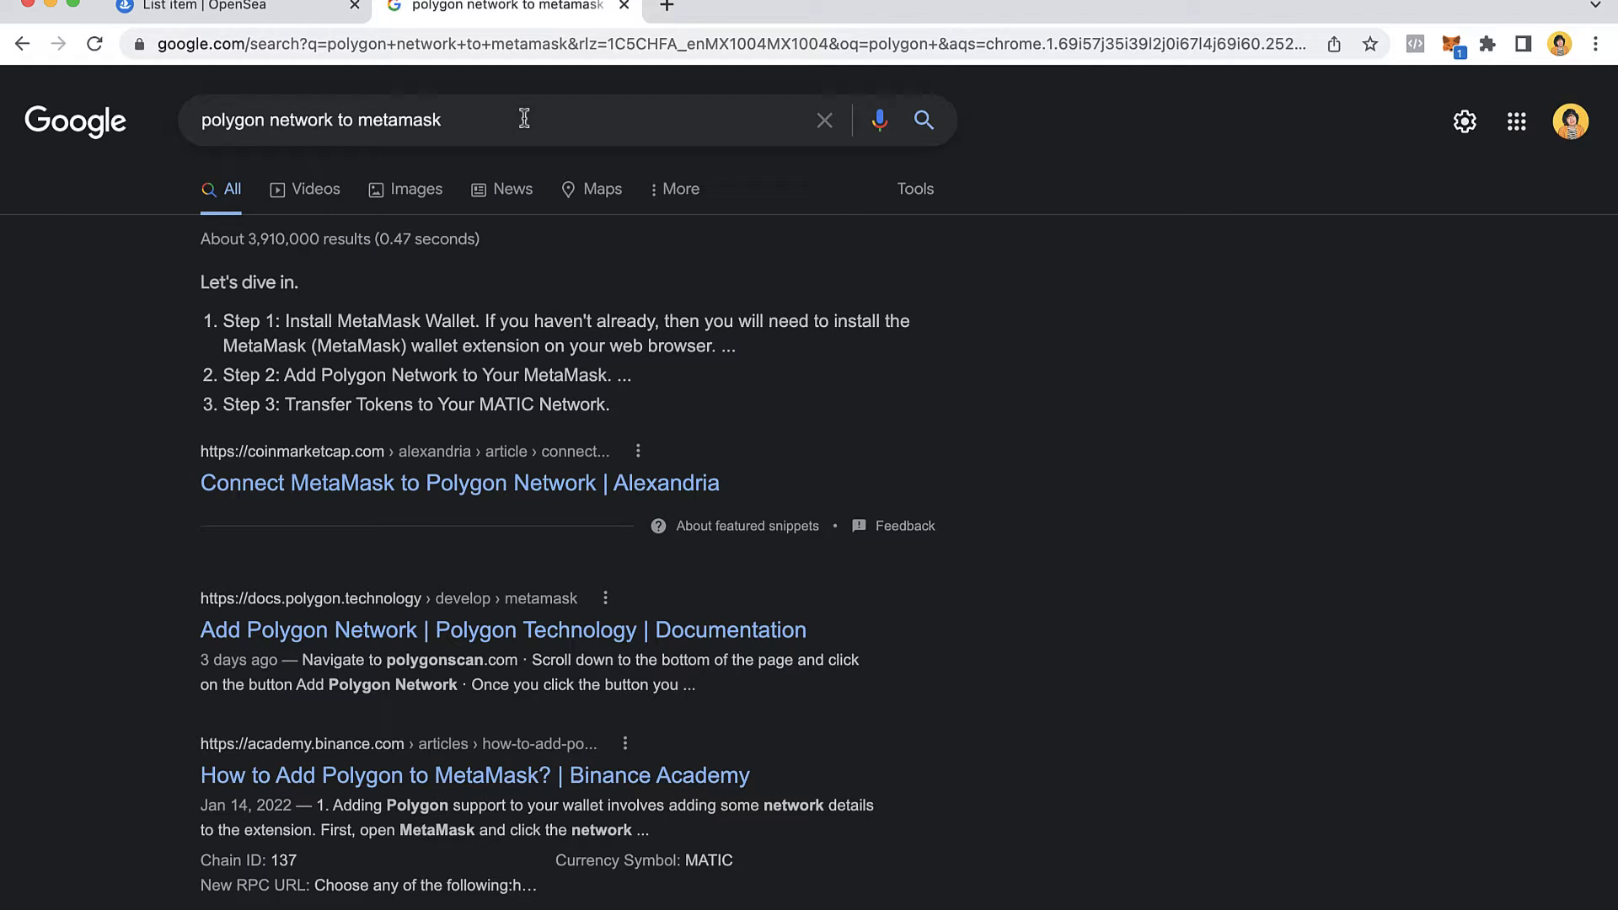
{"action": "scroll", "scroll_direction": "down", "scroll_amount": 3}
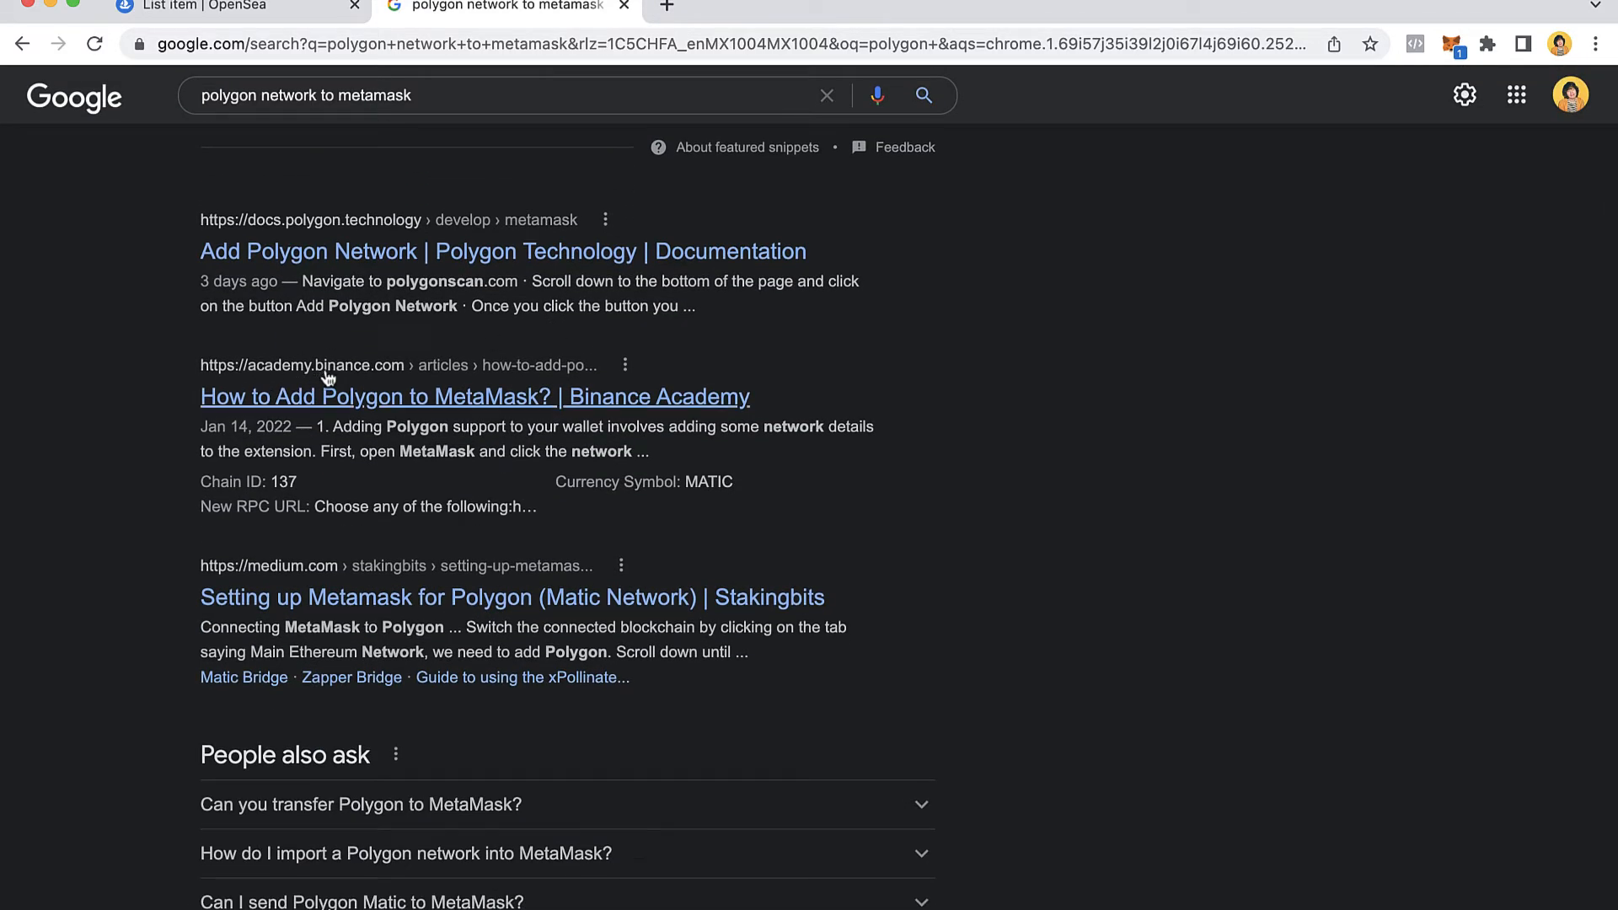
{"action": "left_click", "coordinate": [473, 396]}
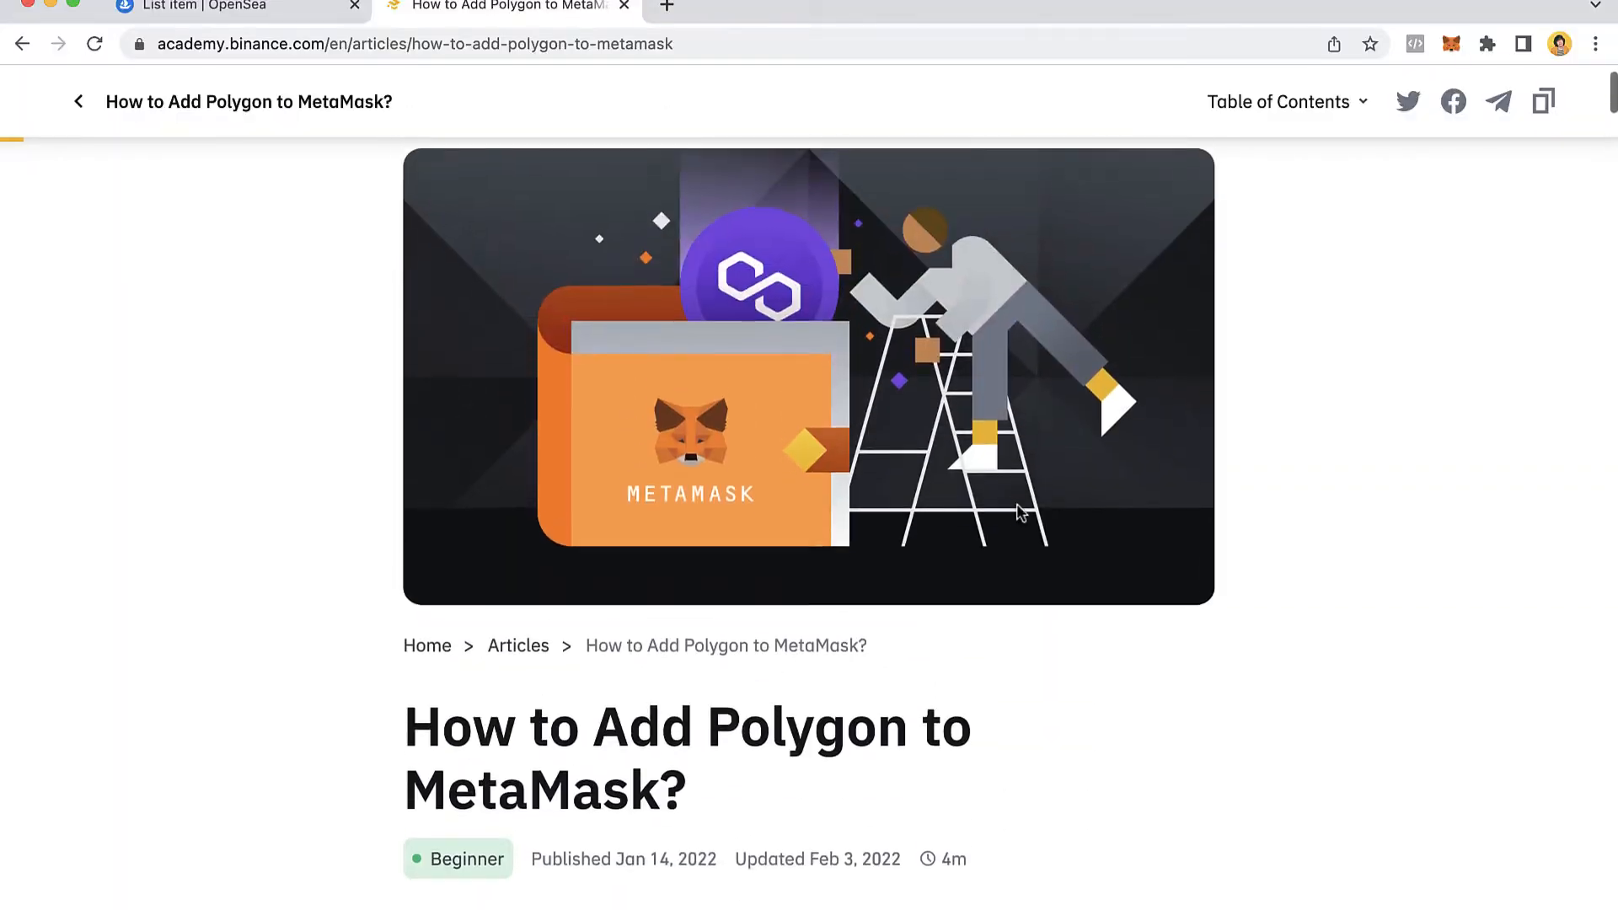
- Scroll to step 3's table of RPC URL, Chain ID 137, MATIC and PolygonScan
{"action": "scroll", "scroll_direction": "down", "scroll_amount": 3}
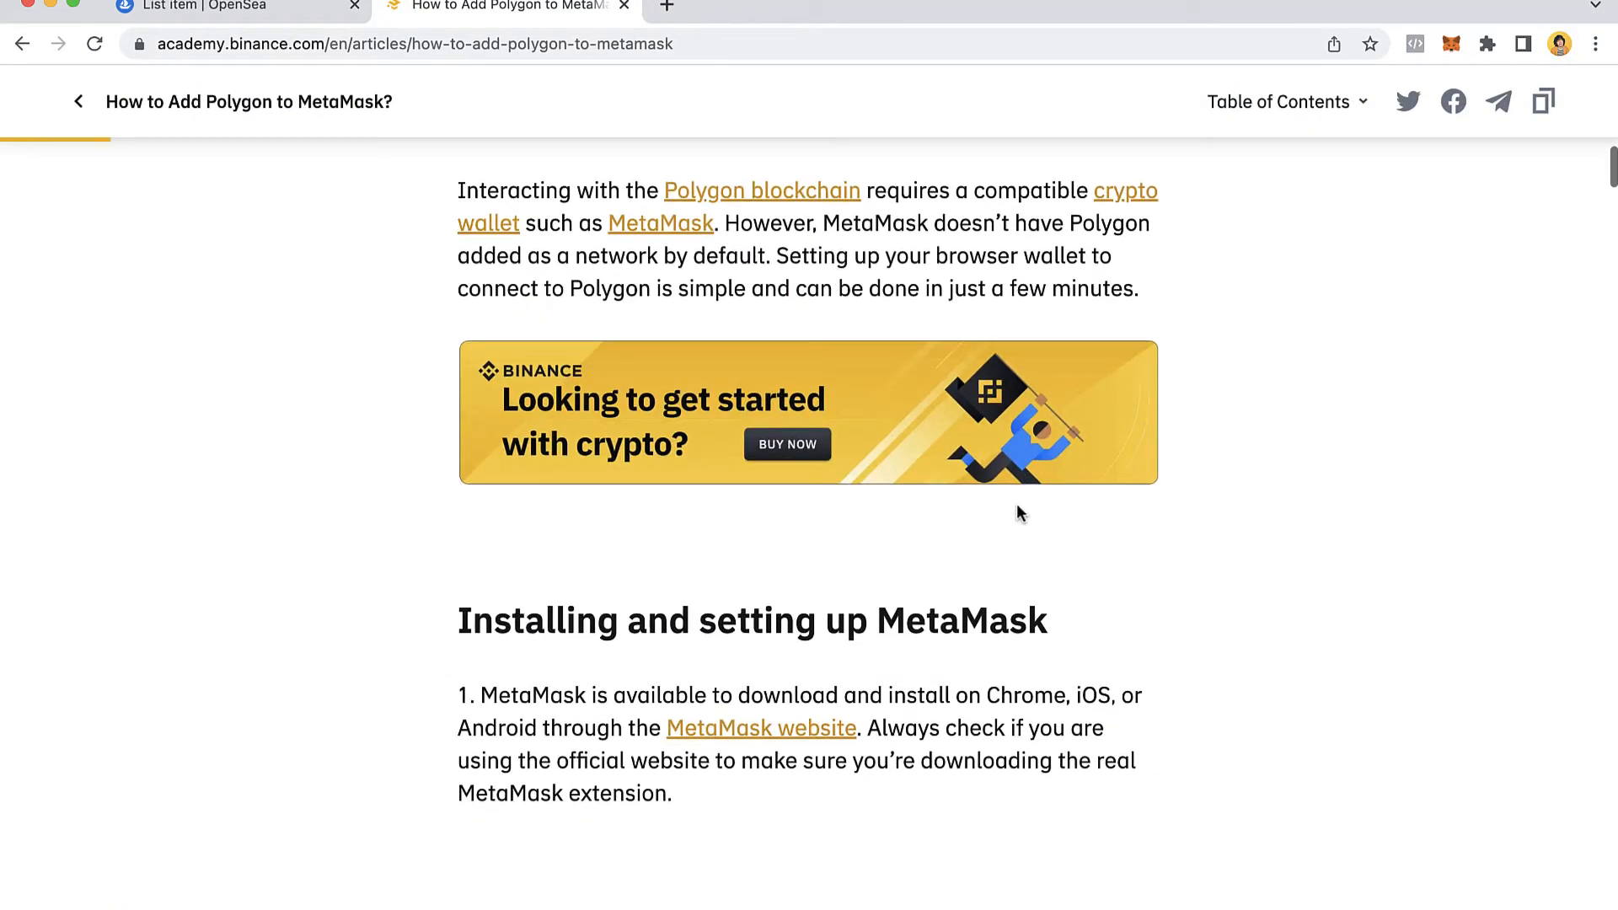
{"action": "scroll", "scroll_direction": "down", "scroll_amount": 3}
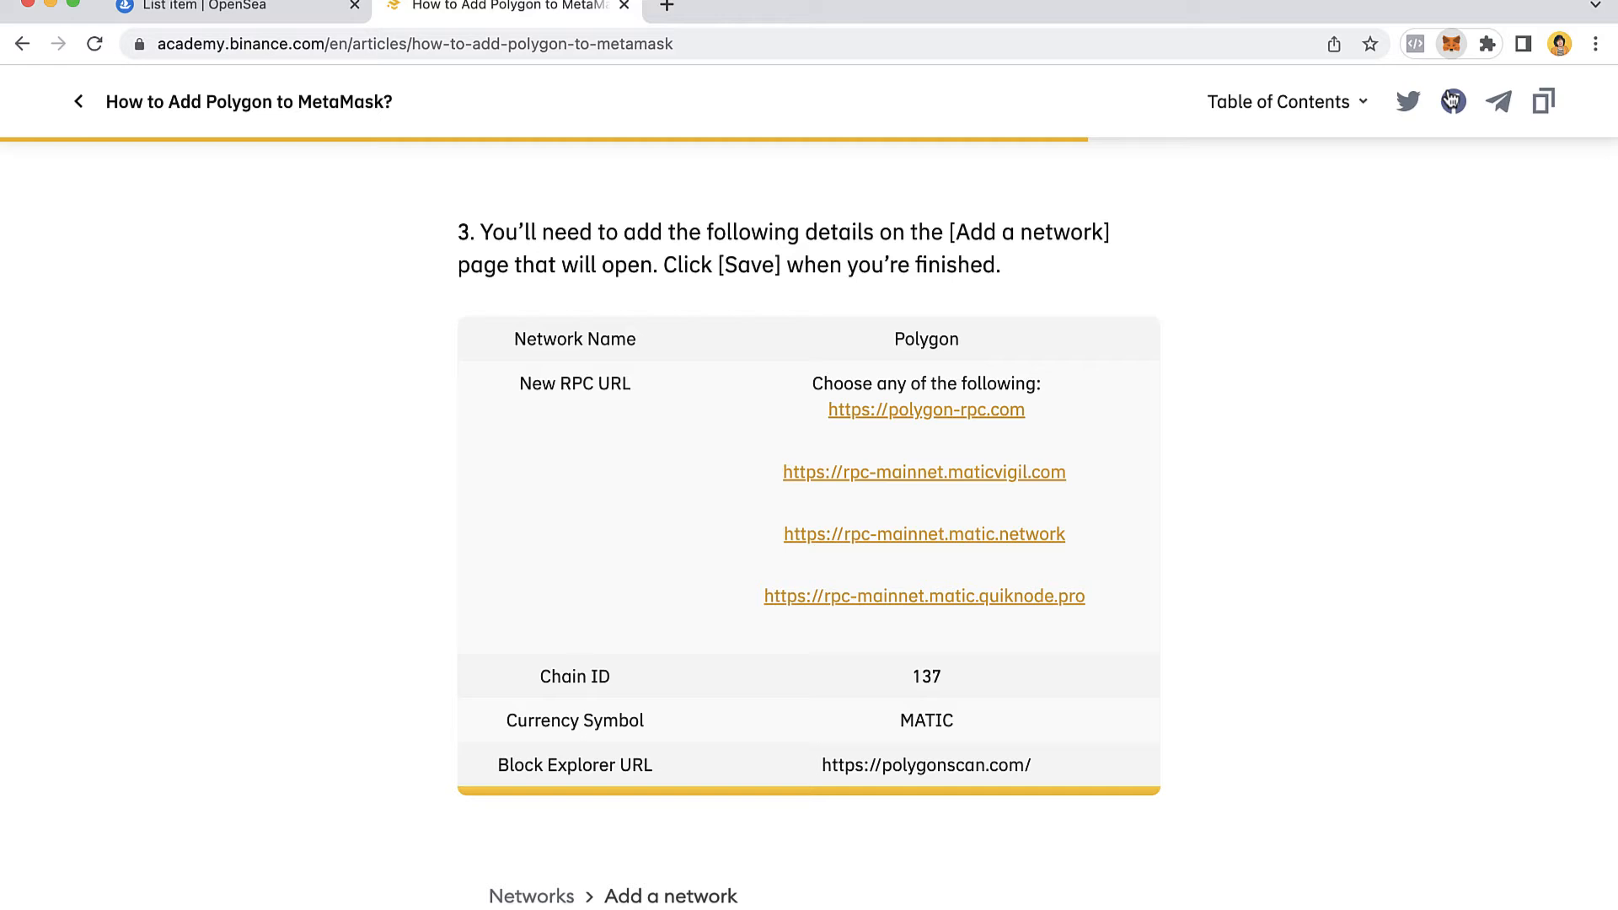
- Add and save a Polygon network in MetaMask using chain ID 137, MATIC and PolygonScan
{"action": "left_click", "coordinate": [1451, 100]}
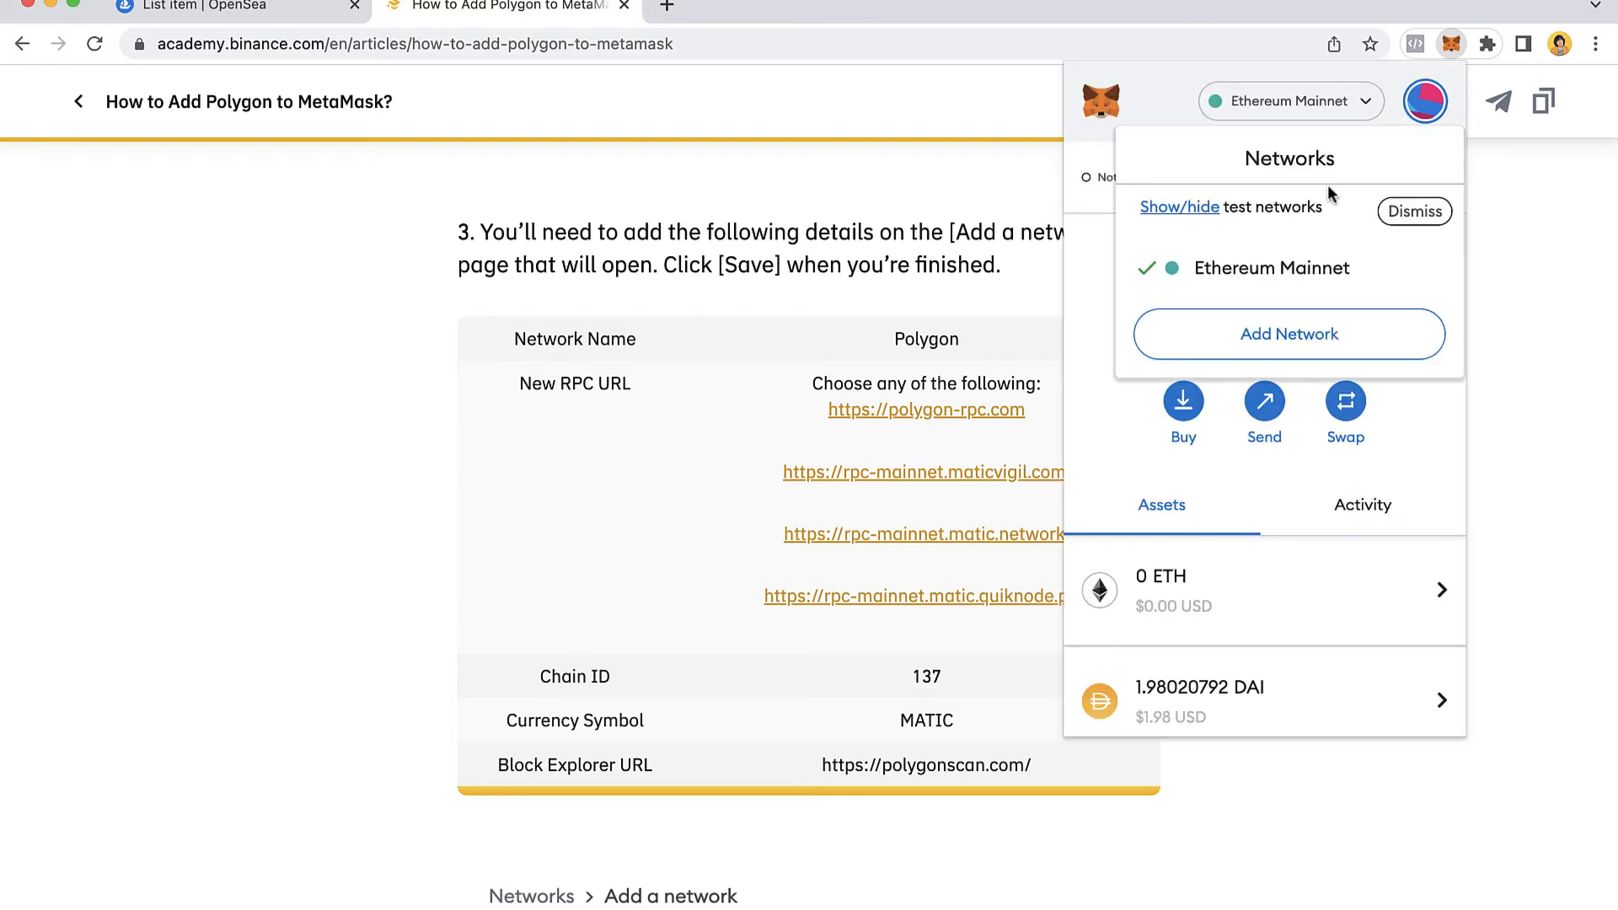
{"action": "left_click", "coordinate": [1288, 334]}
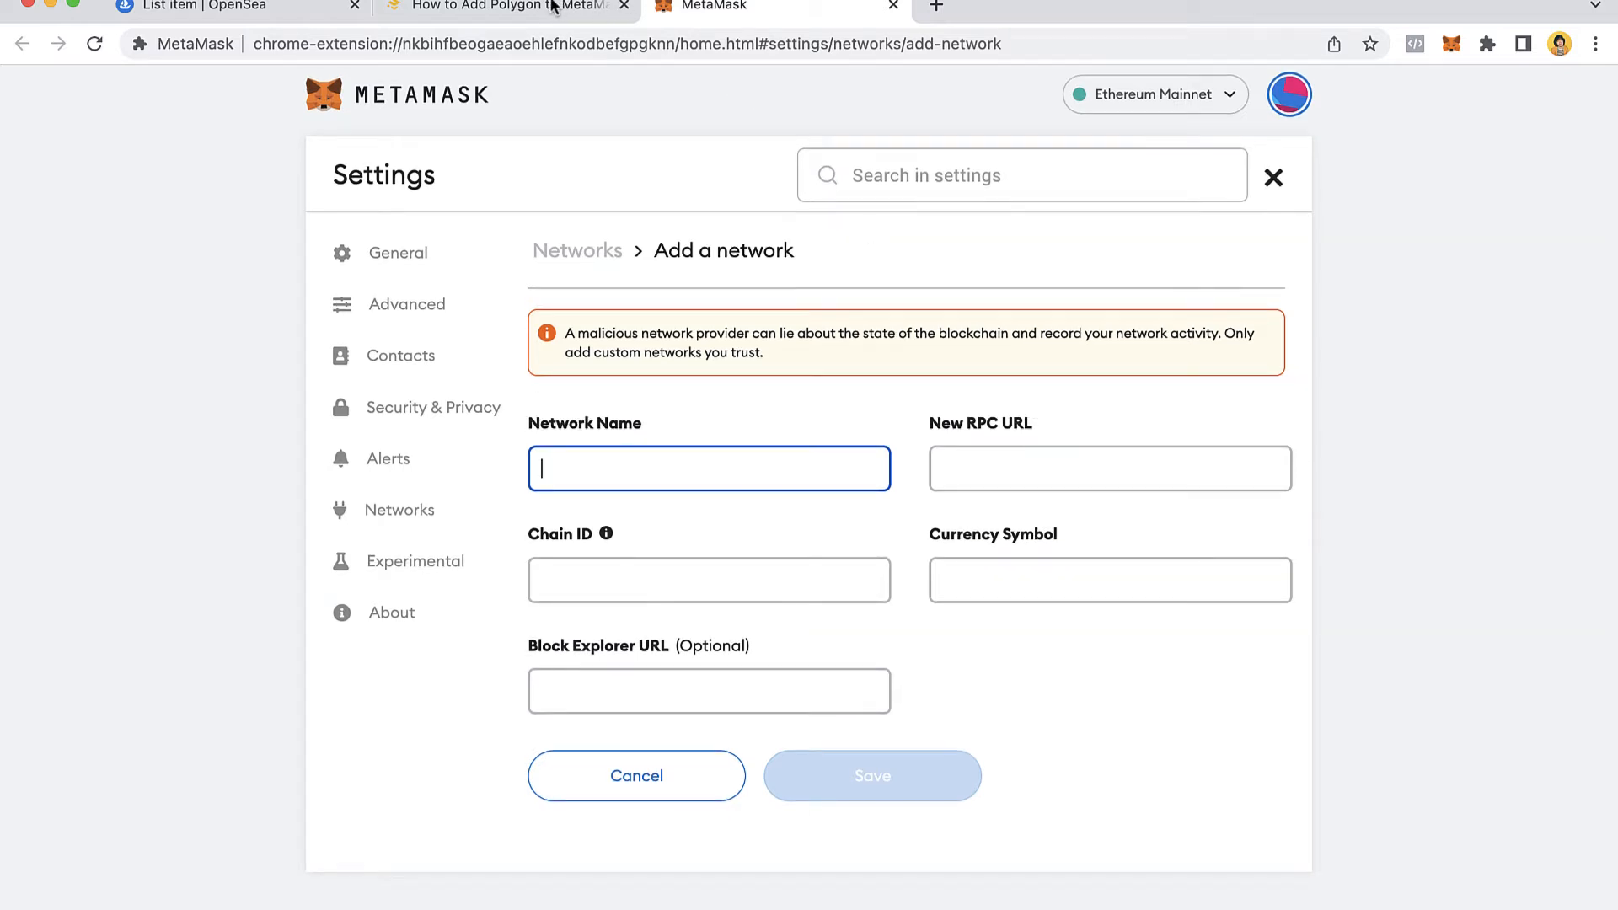
{"action": "left_click", "coordinate": [504, 6]}
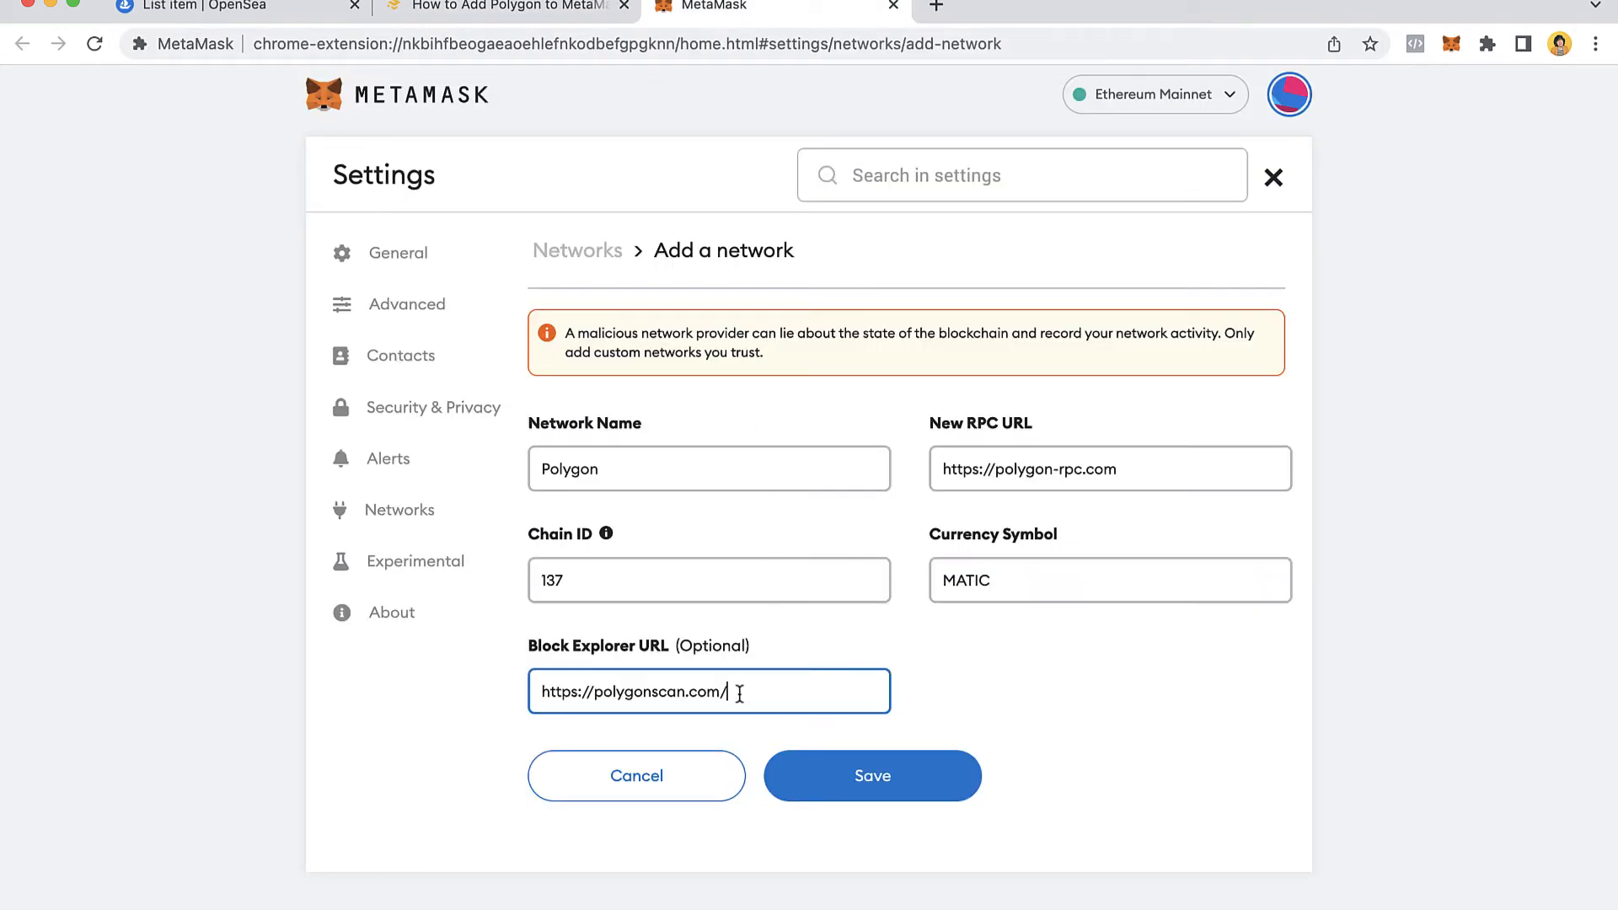
{"action": "left_click", "coordinate": [870, 775]}
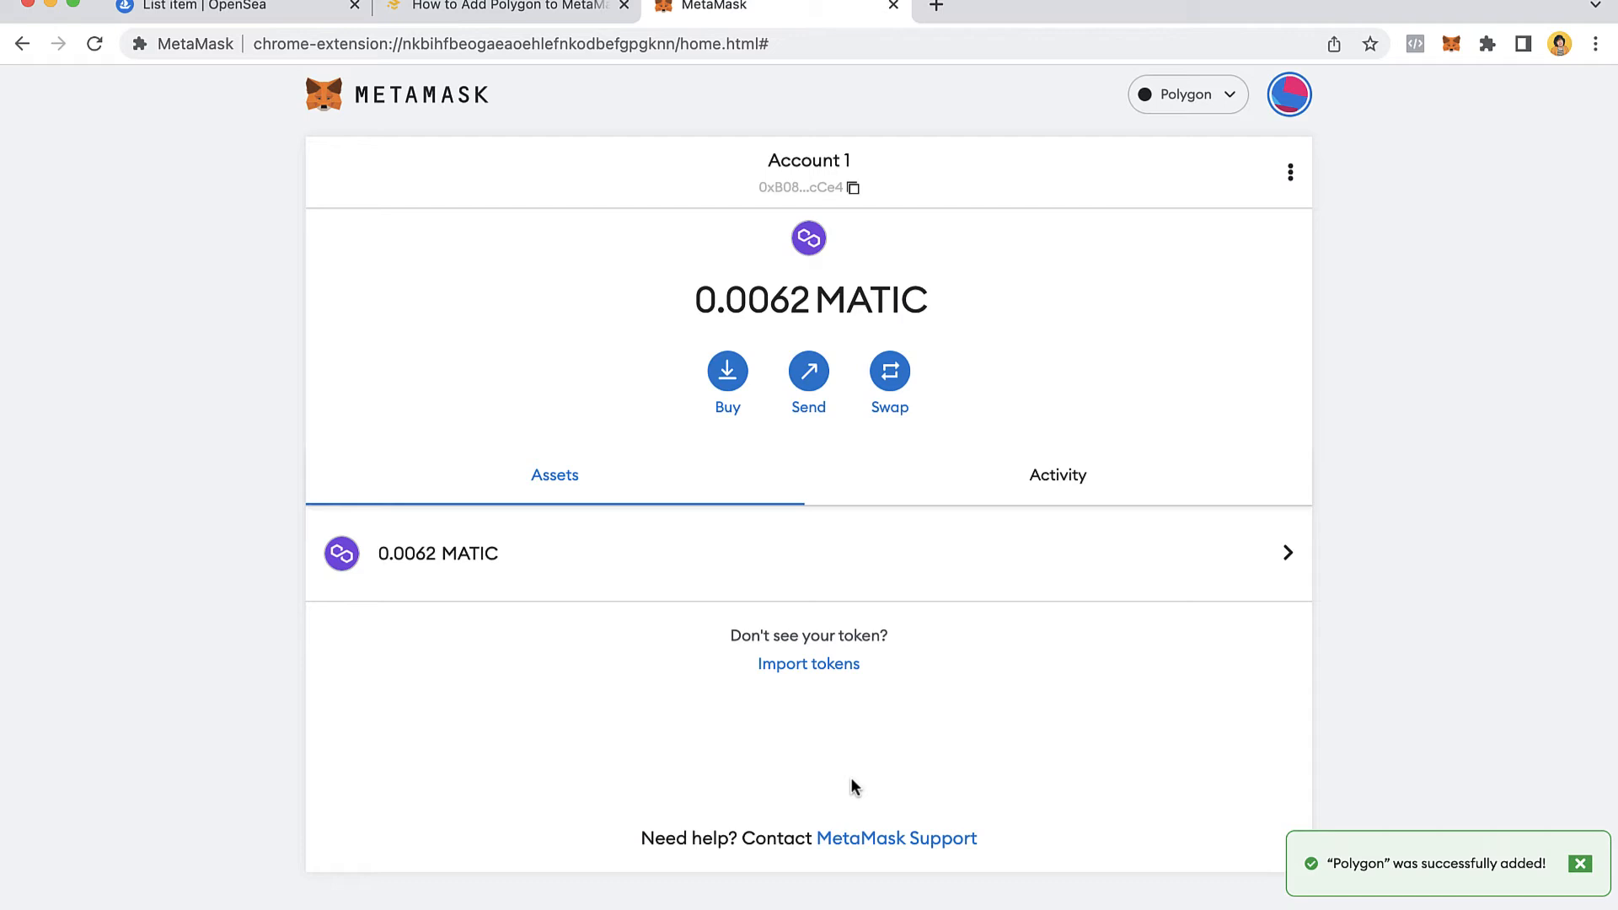
- Check MetaMask's Polygon settings (polygon-rpc.com, chain ID 137, MATIC) and return to the Binance guide
{"action": "left_click", "coordinate": [1187, 94]}
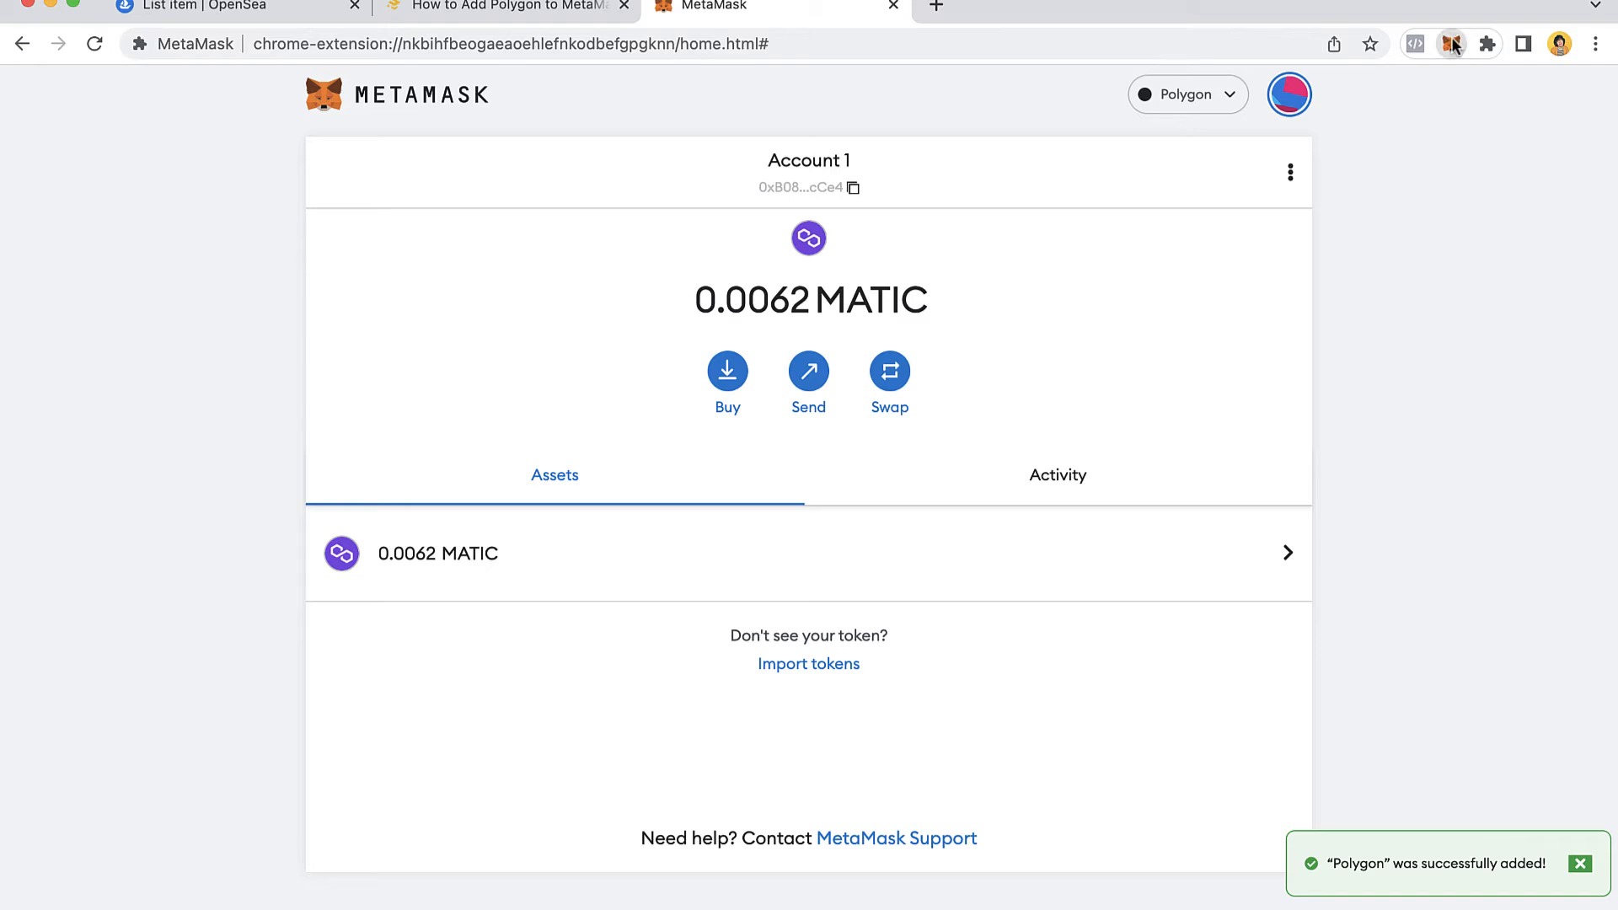
{"action": "left_click", "coordinate": [1452, 43]}
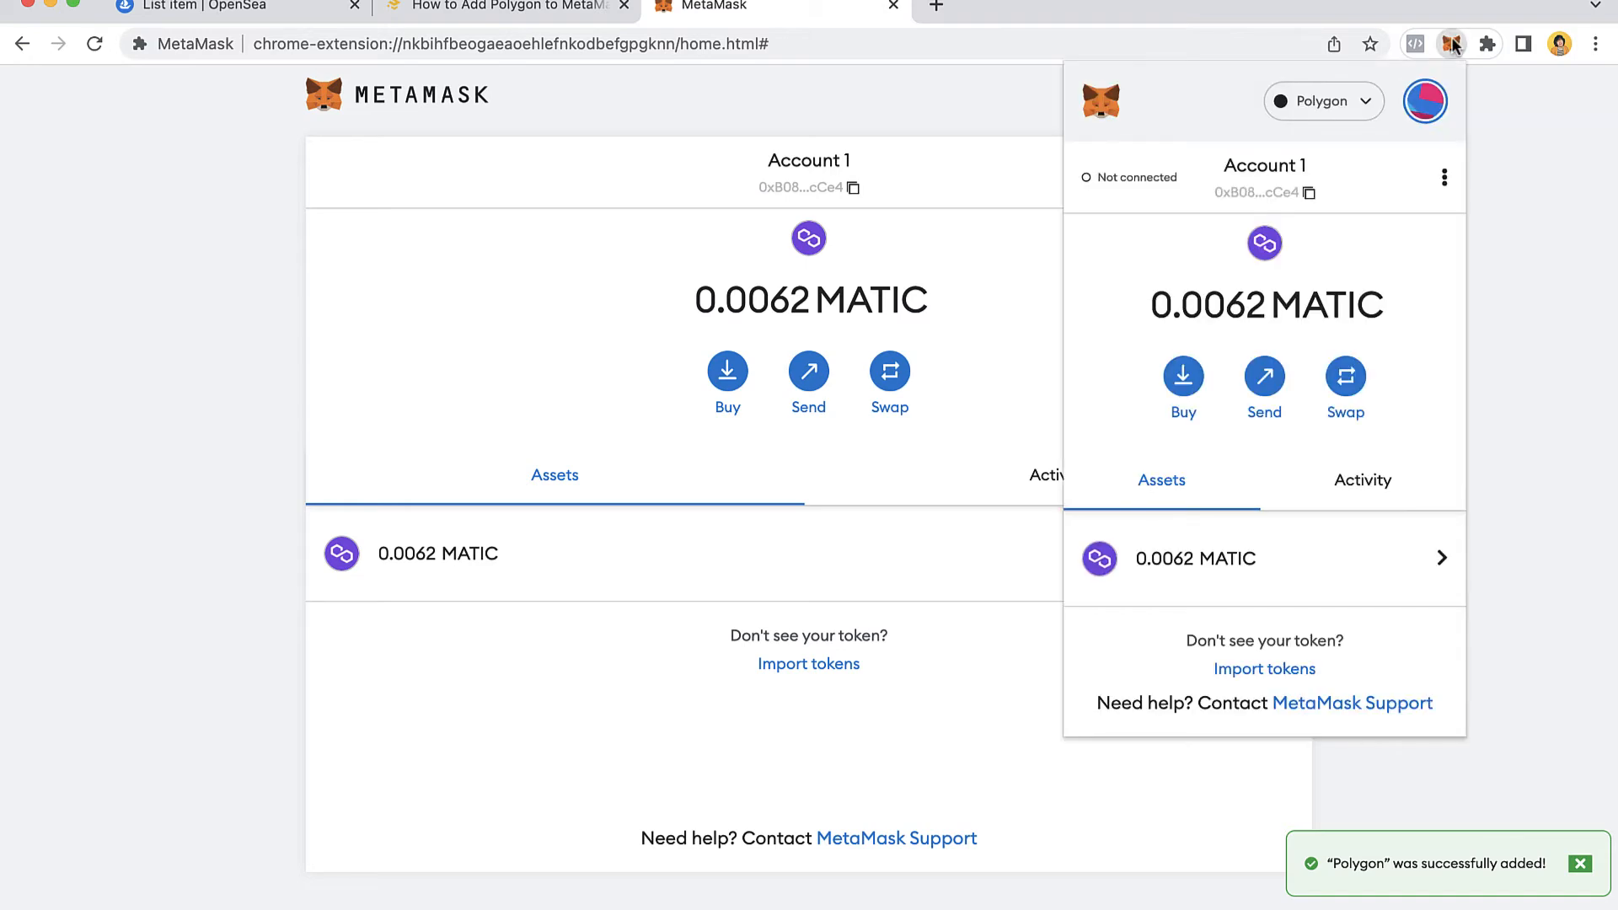
{"action": "left_click", "coordinate": [1425, 101]}
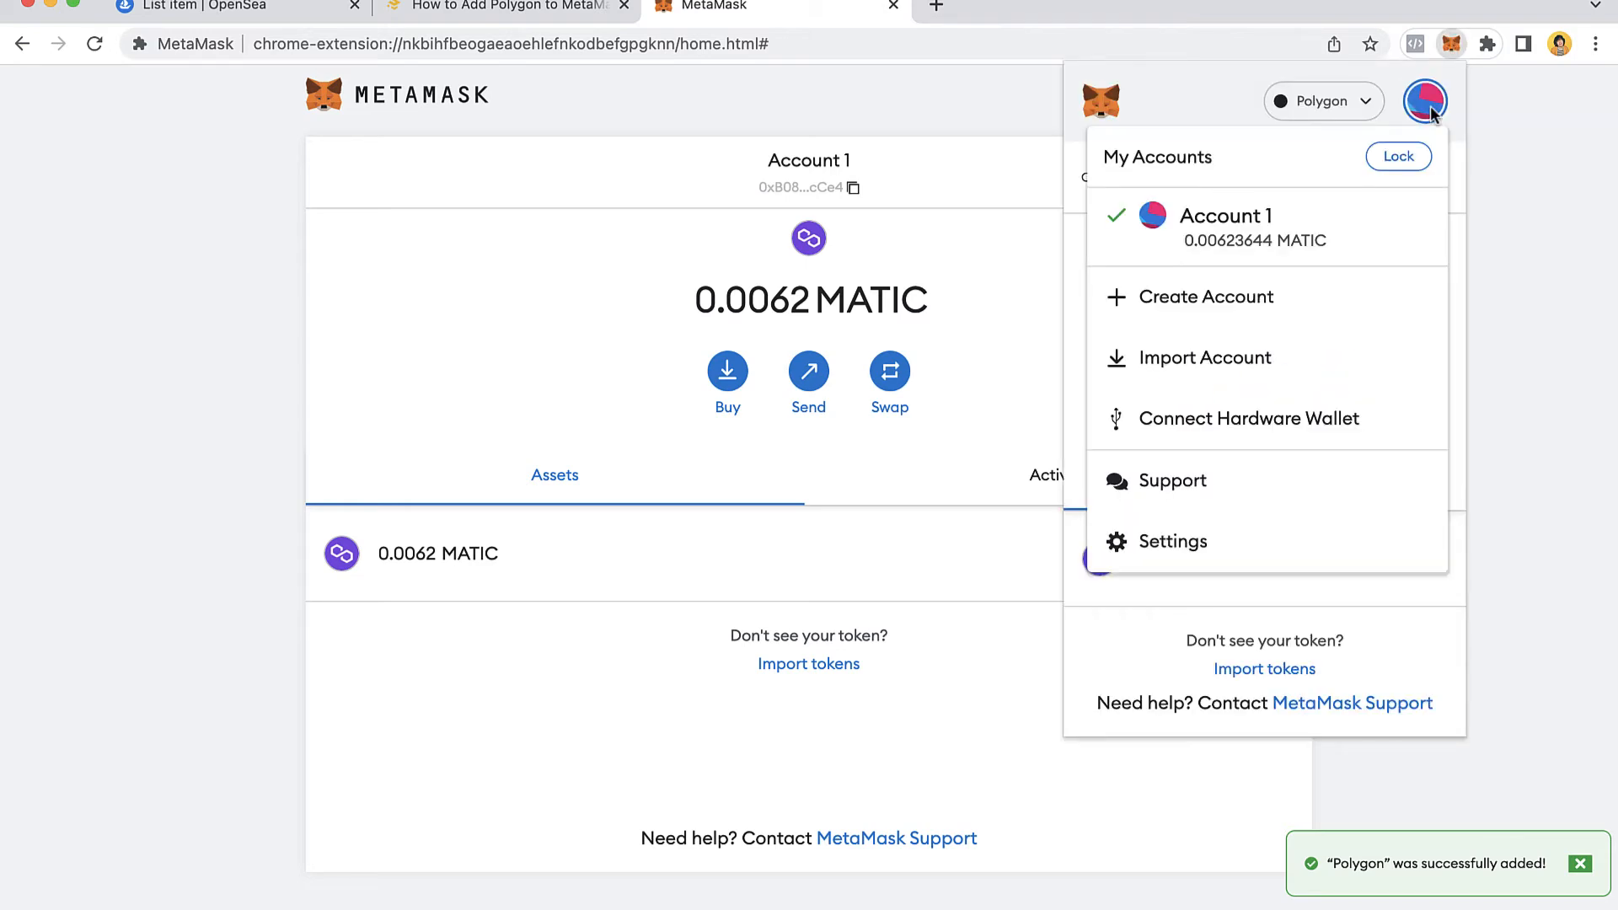
{"action": "left_click", "coordinate": [1173, 541]}
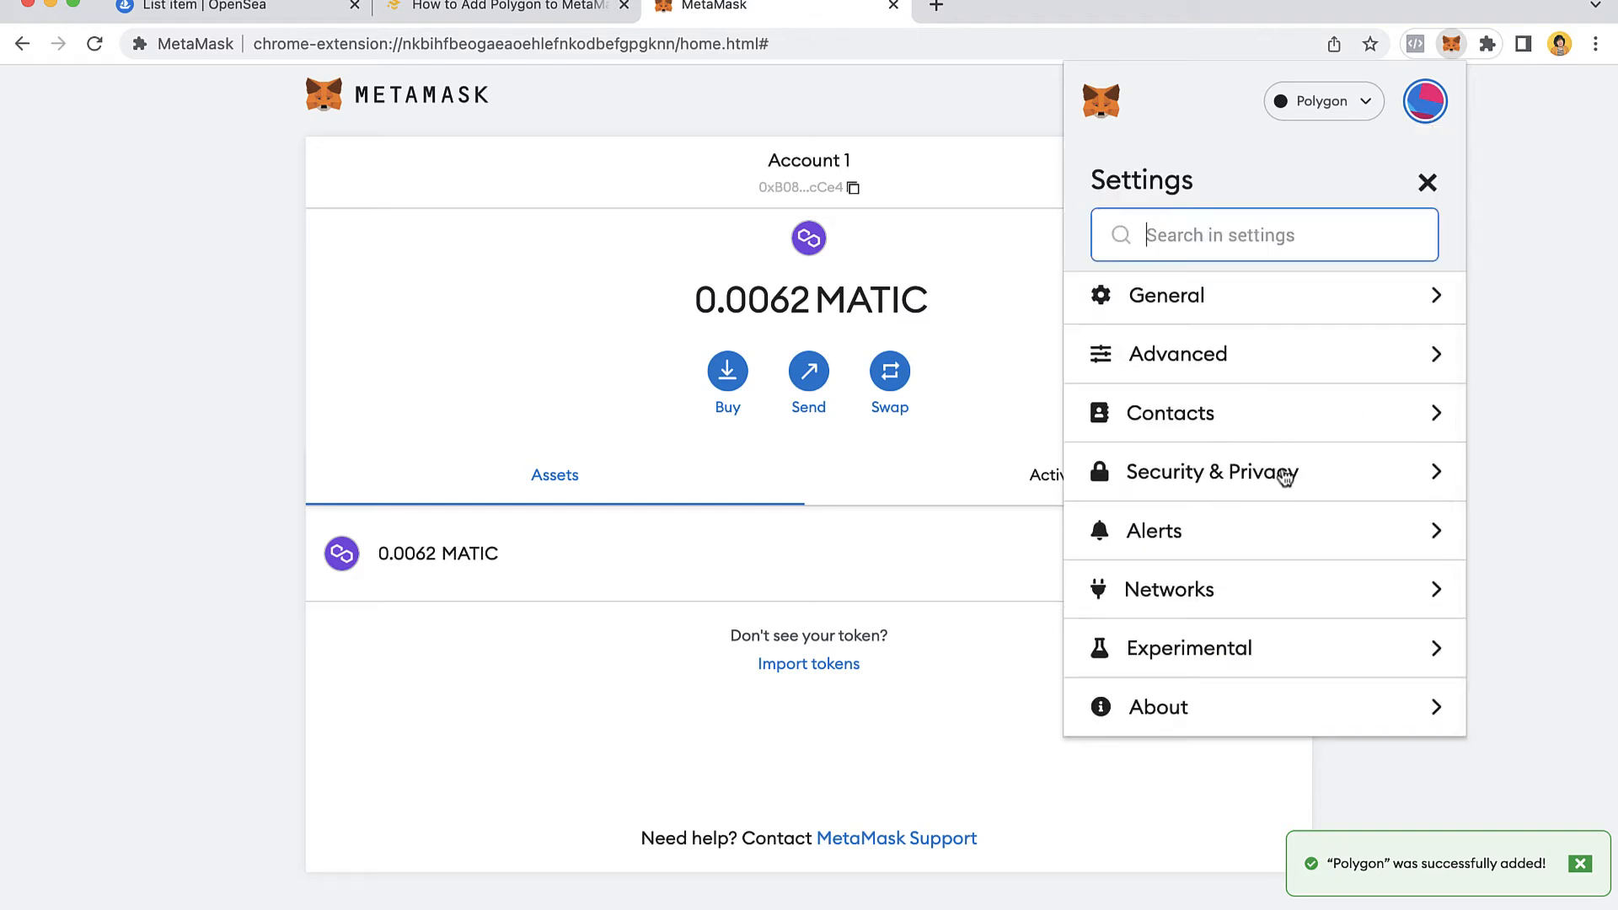
{"action": "left_click", "coordinate": [1168, 588]}
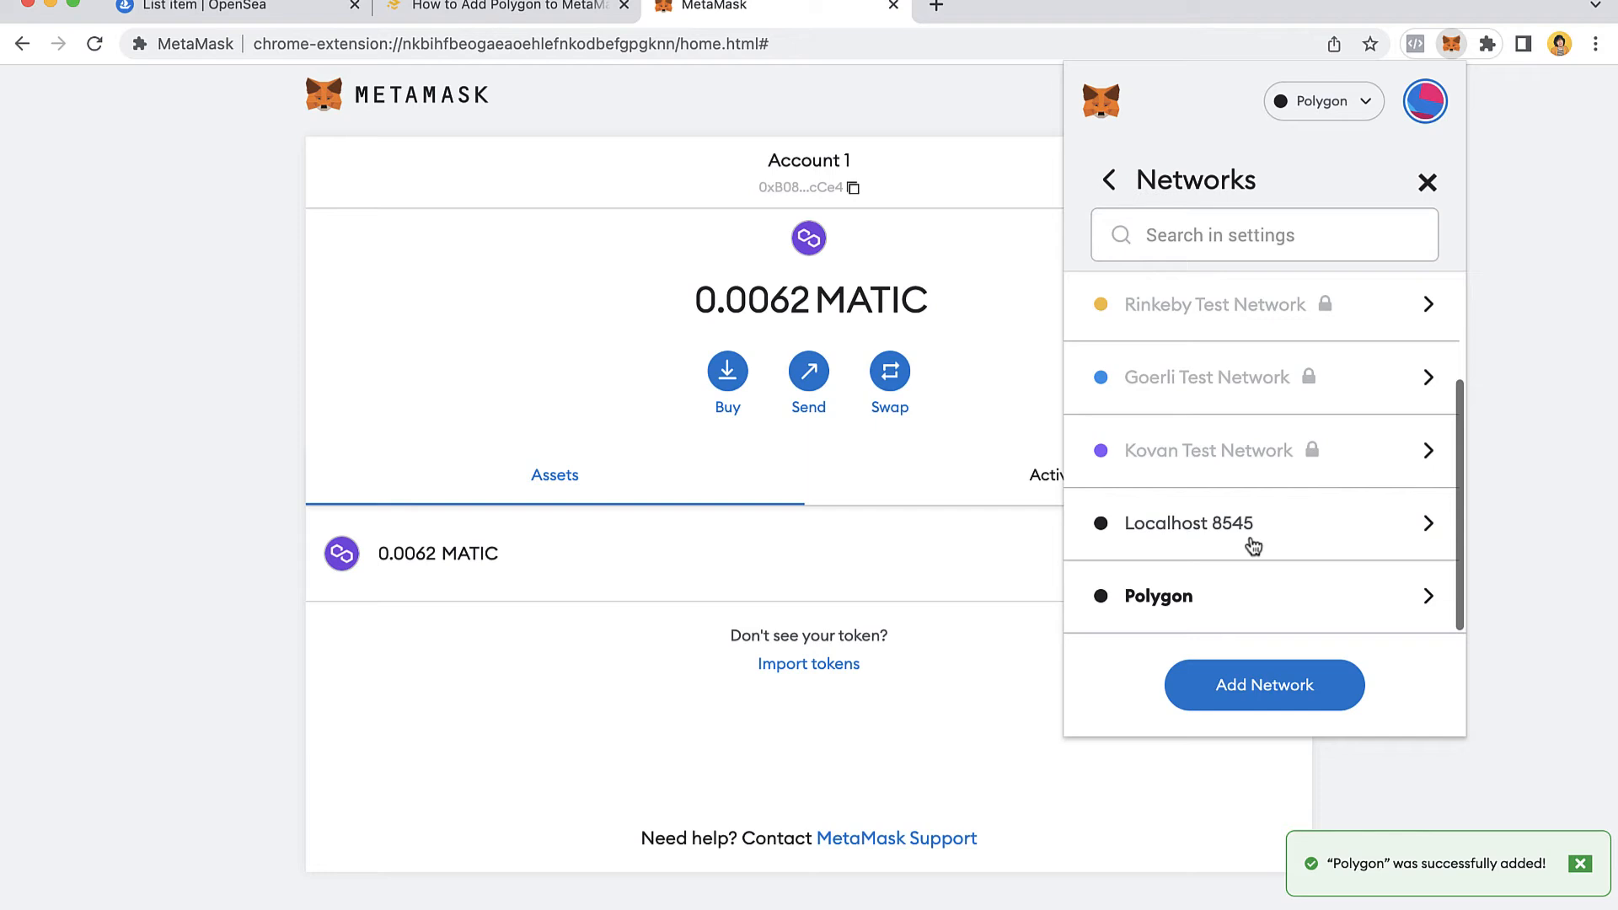
{"action": "left_click", "coordinate": [1157, 596]}
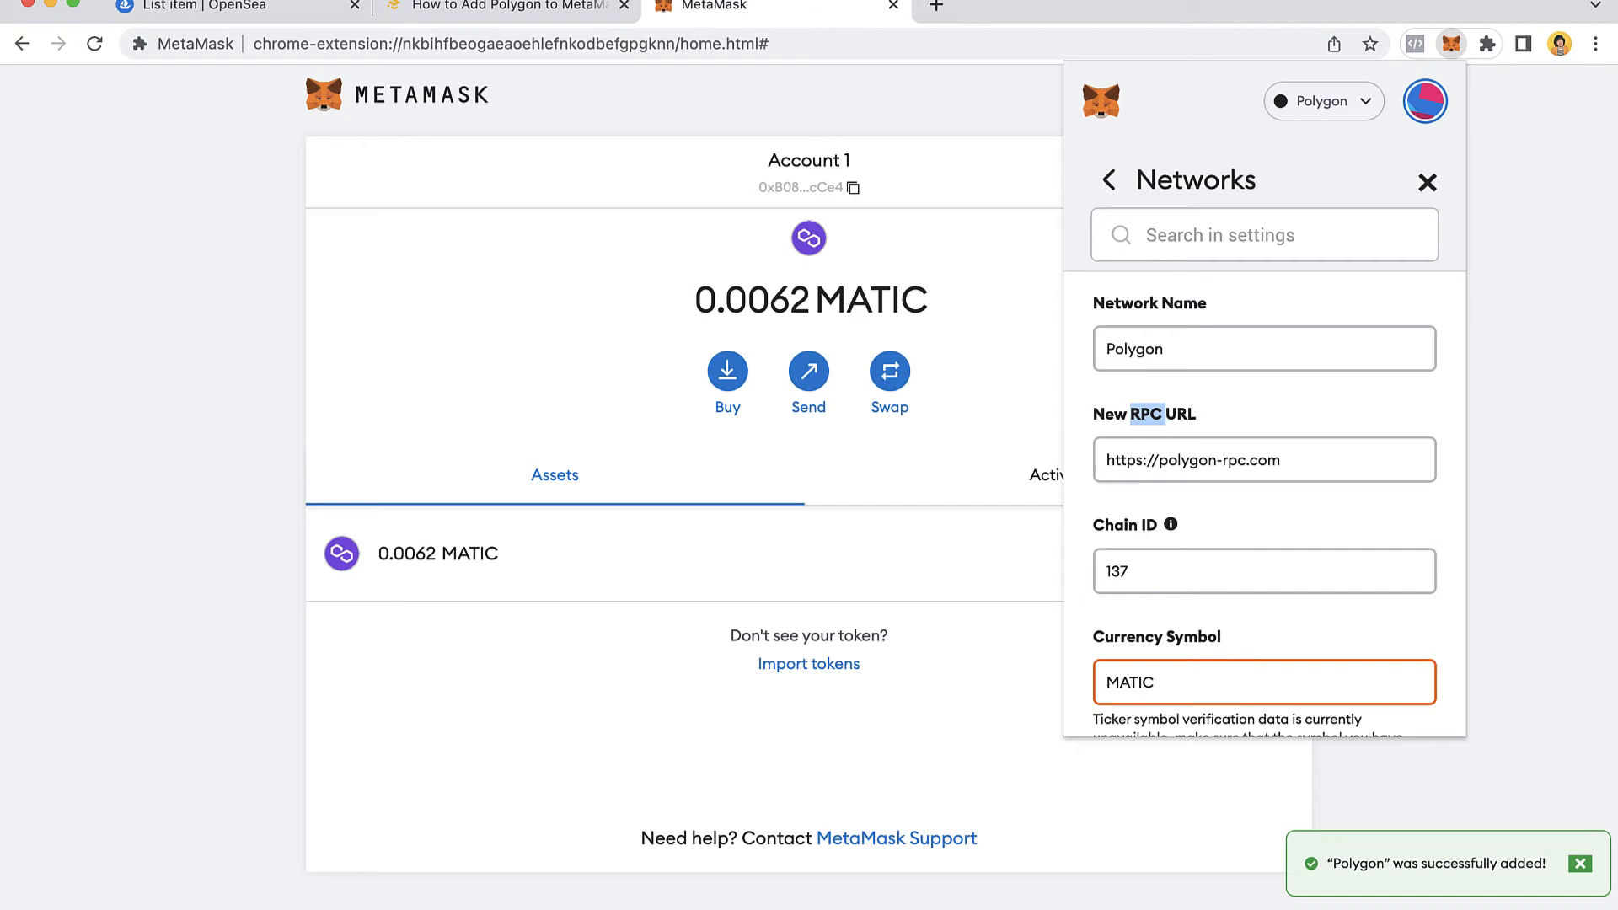
{"action": "left_click", "coordinate": [506, 5]}
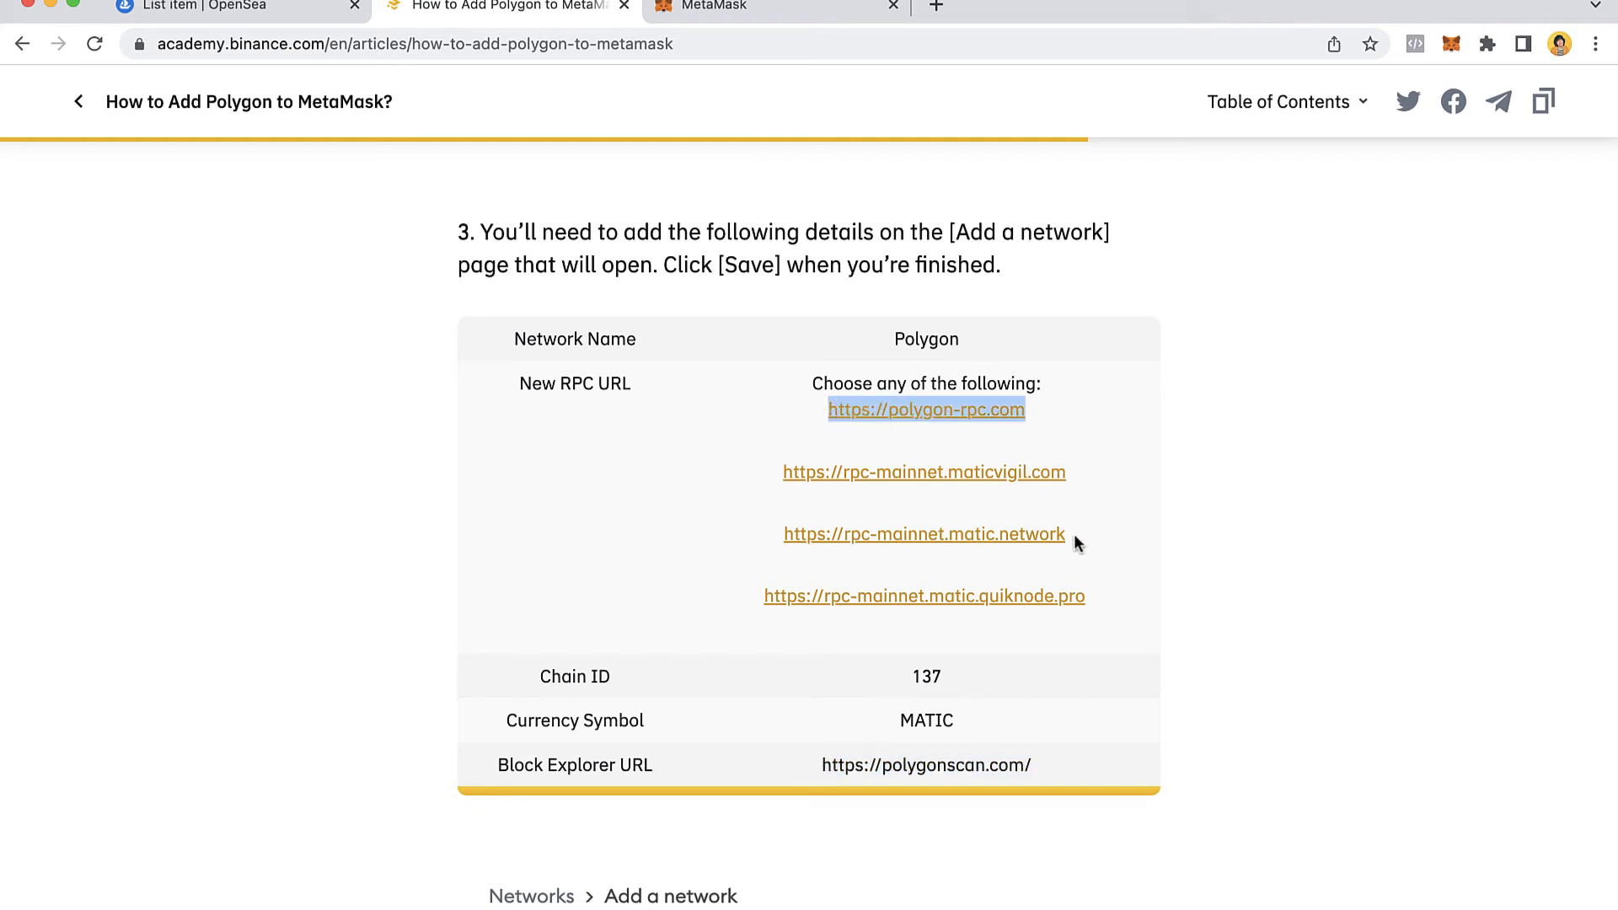
{"action": "left_click", "coordinate": [1451, 43]}
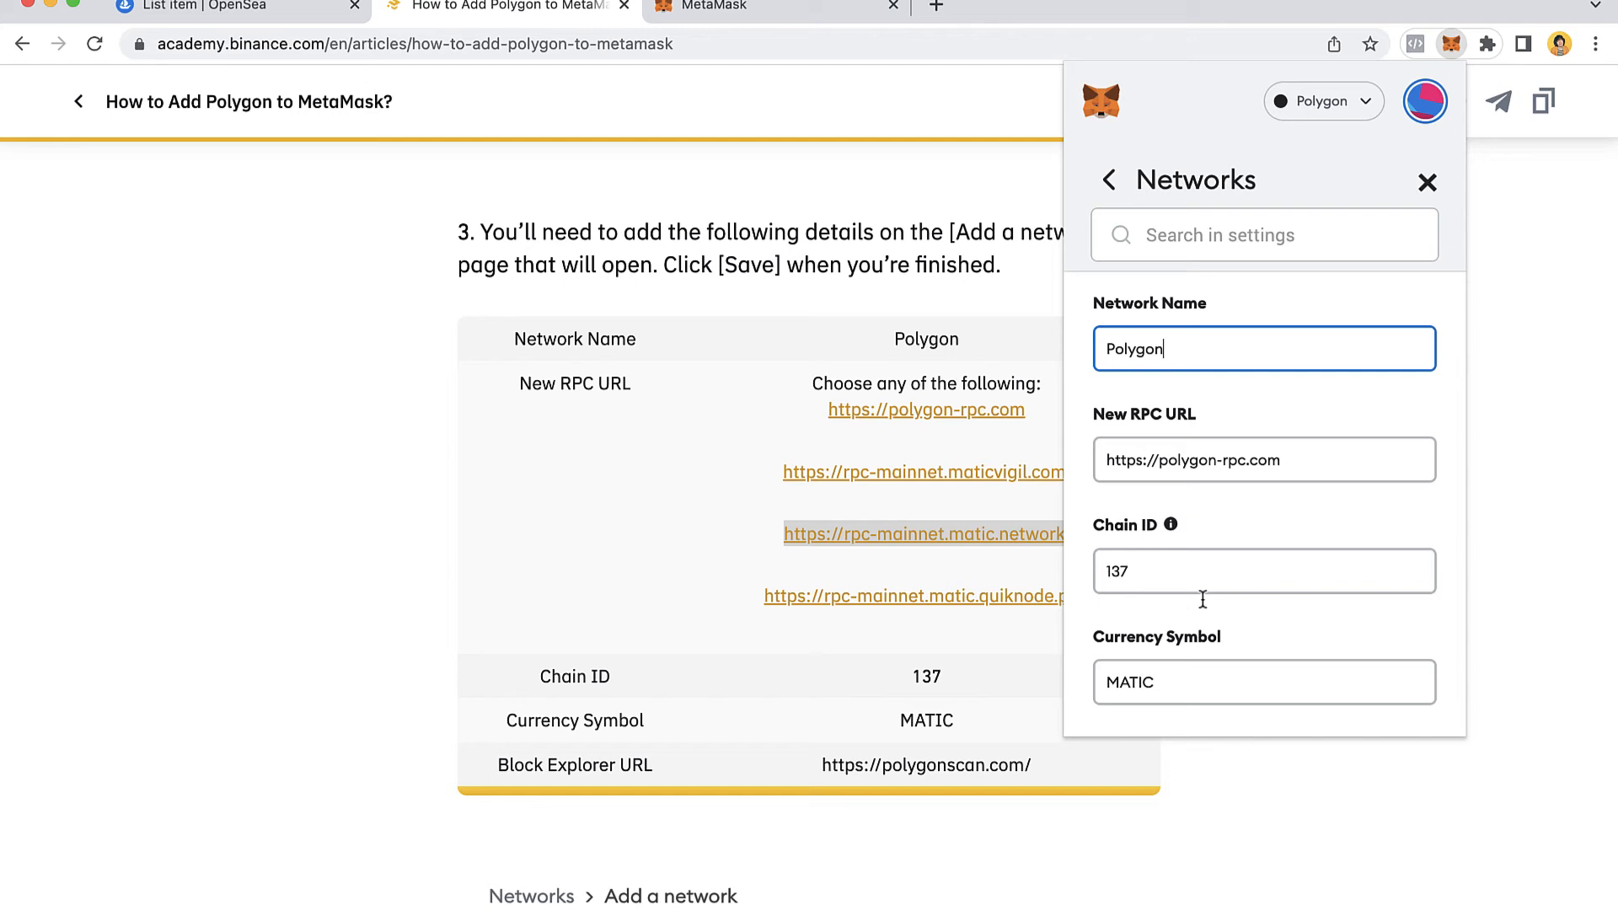
{"action": "type", "text": "https://rpc-mainnet.matic.network"}
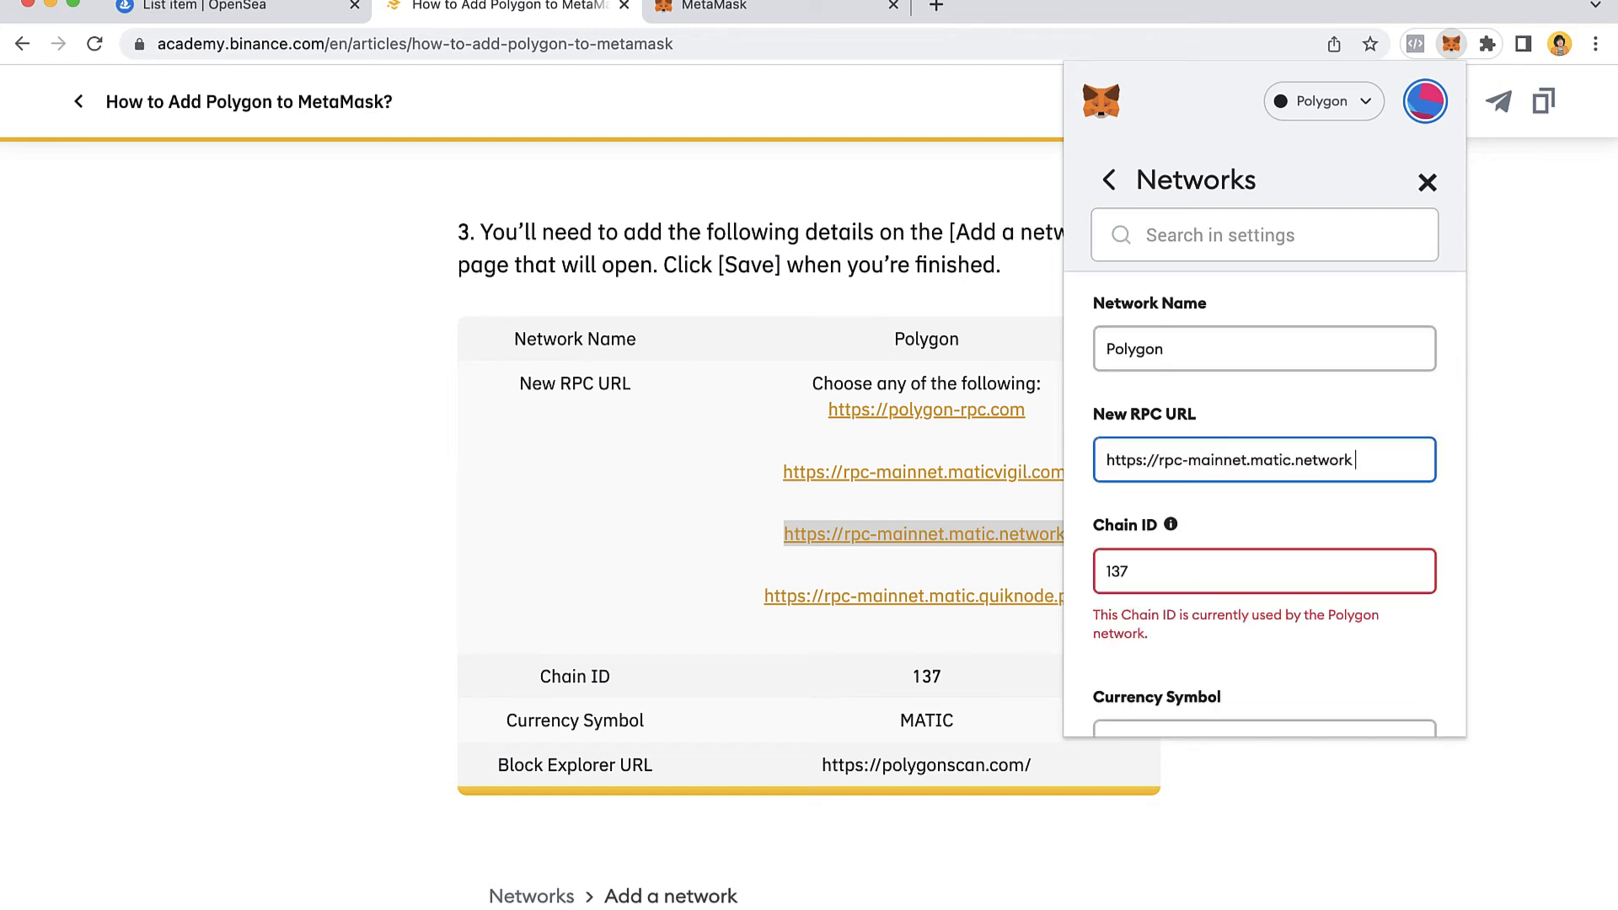
{"action": "scroll", "scroll_direction": "down", "scroll_amount": 3}
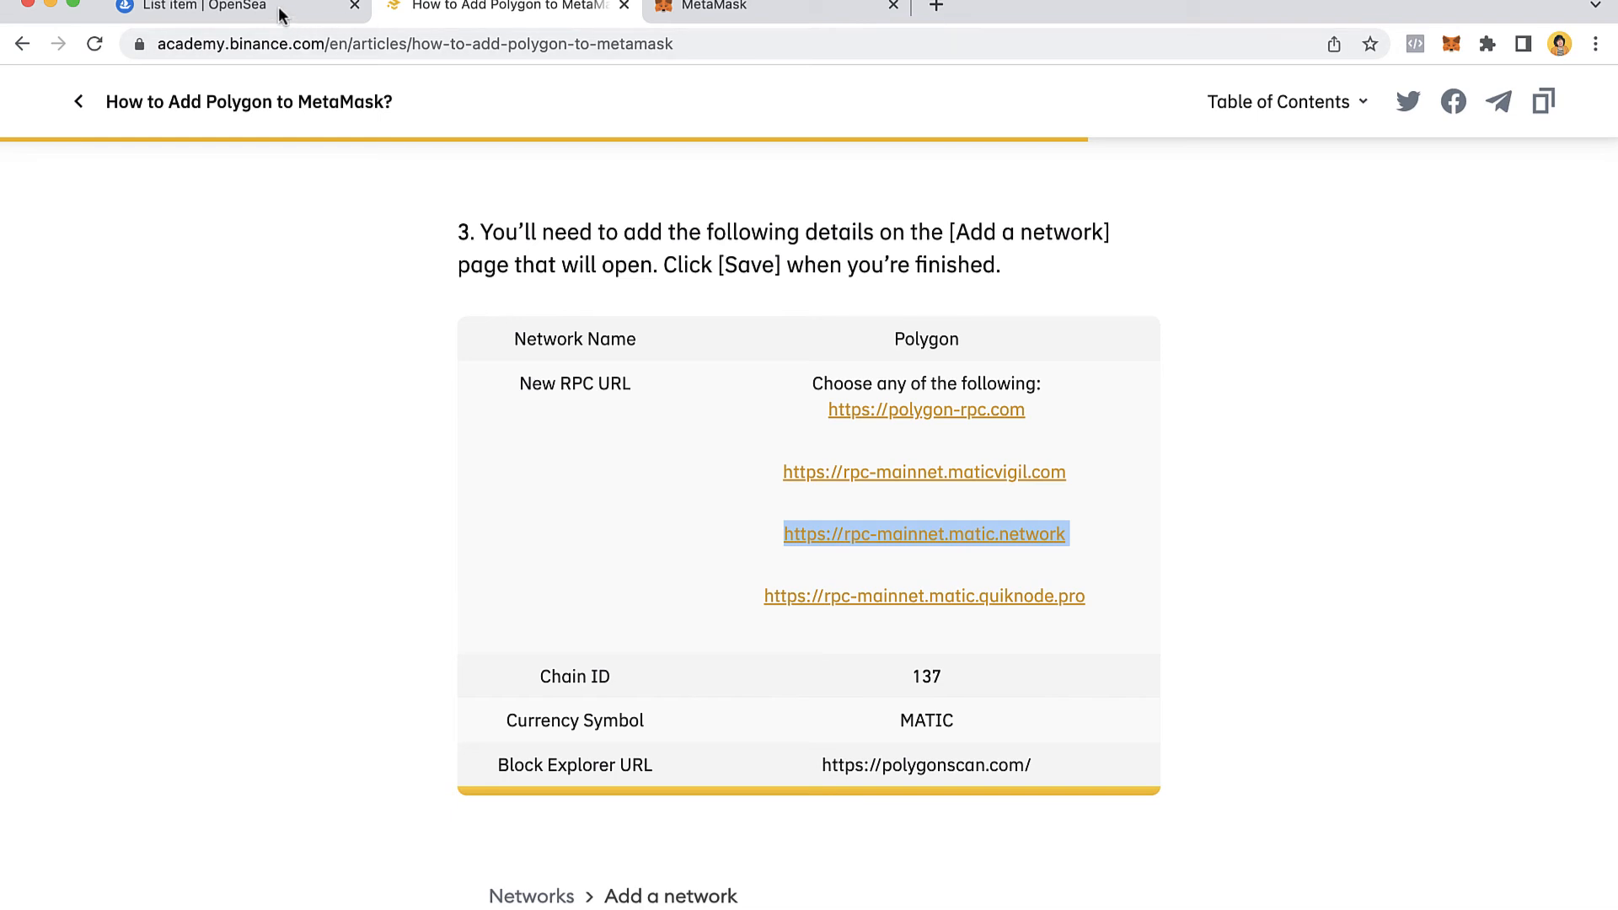
{"action": "left_click", "coordinate": [197, 7]}
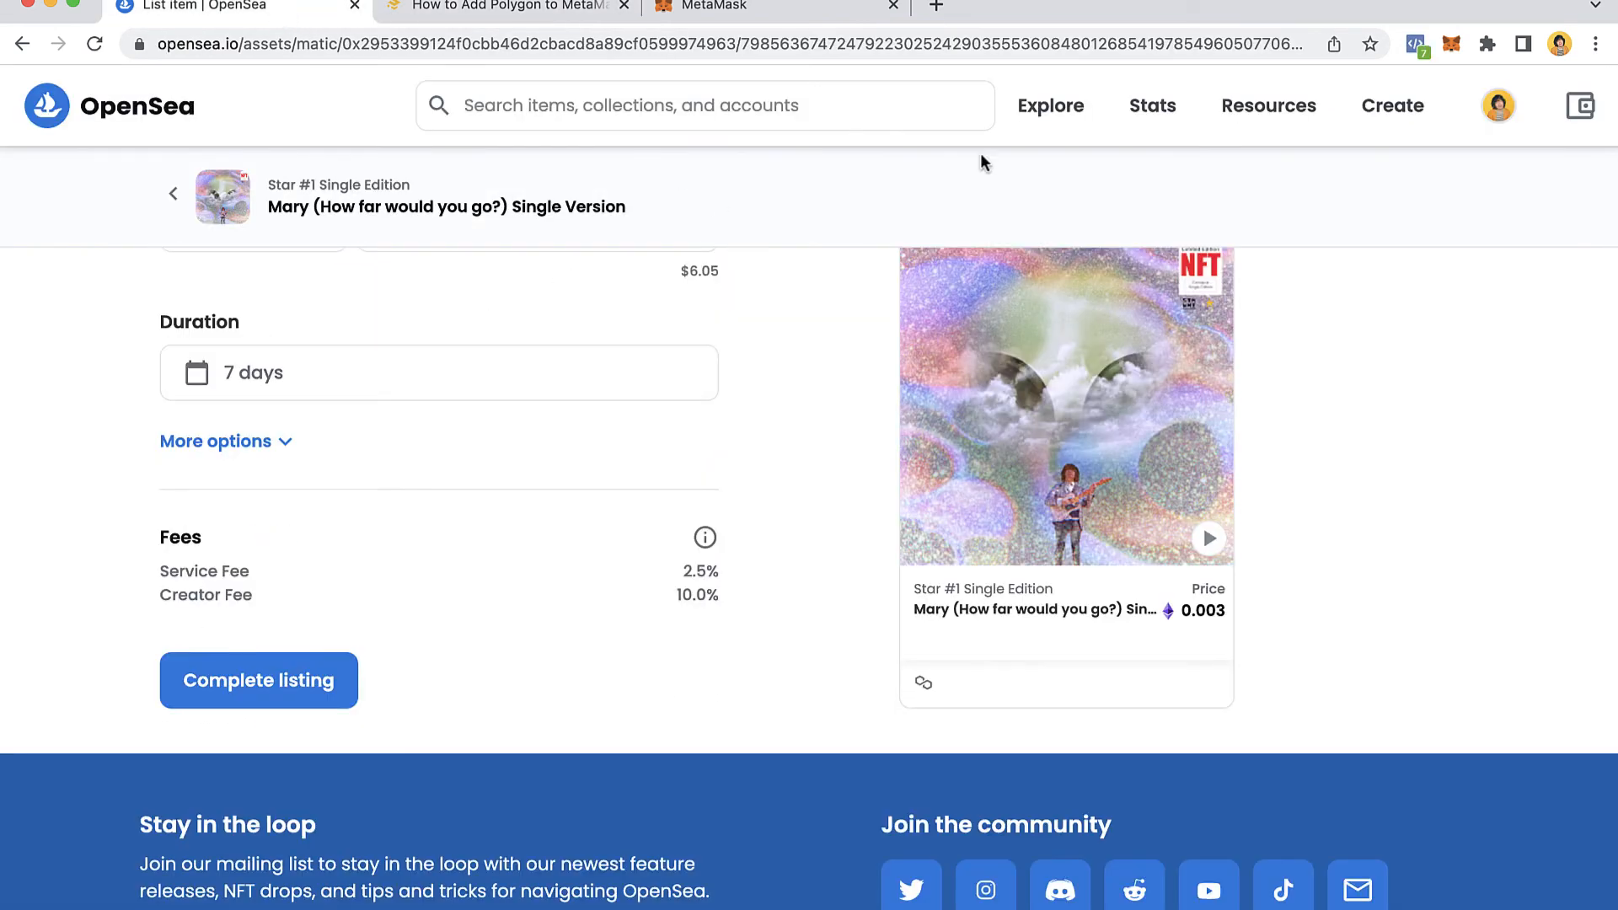
- Complete the Mary (How far would you go?) listing and sign it until 'Your NFT is listed!'
{"action": "left_click", "coordinate": [259, 680]}
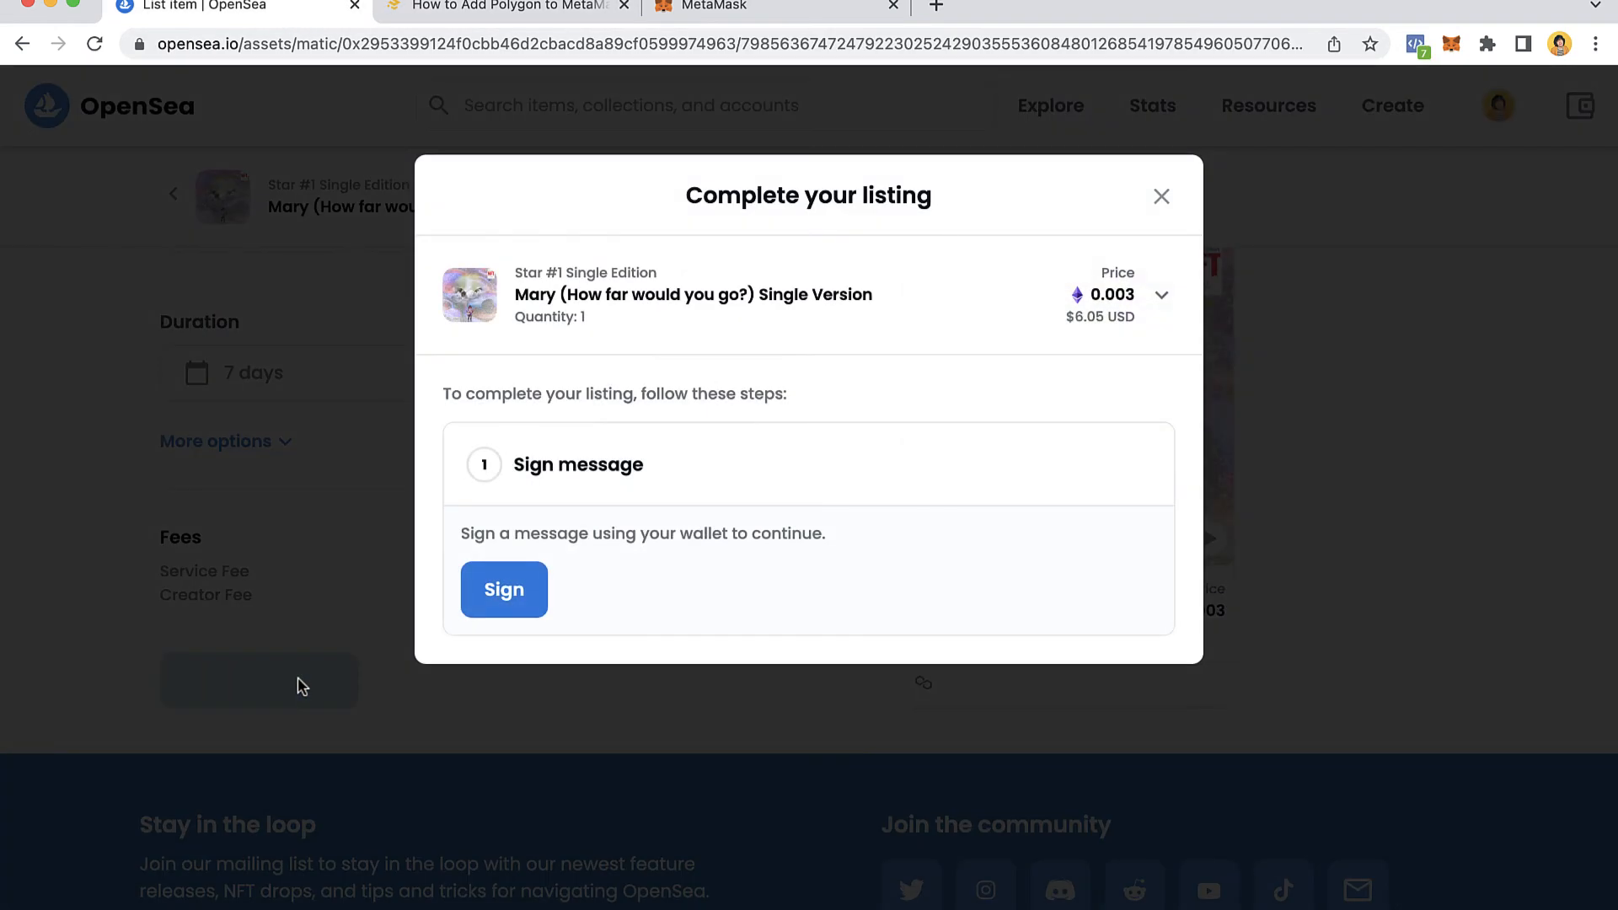
{"action": "left_click", "coordinate": [502, 589]}
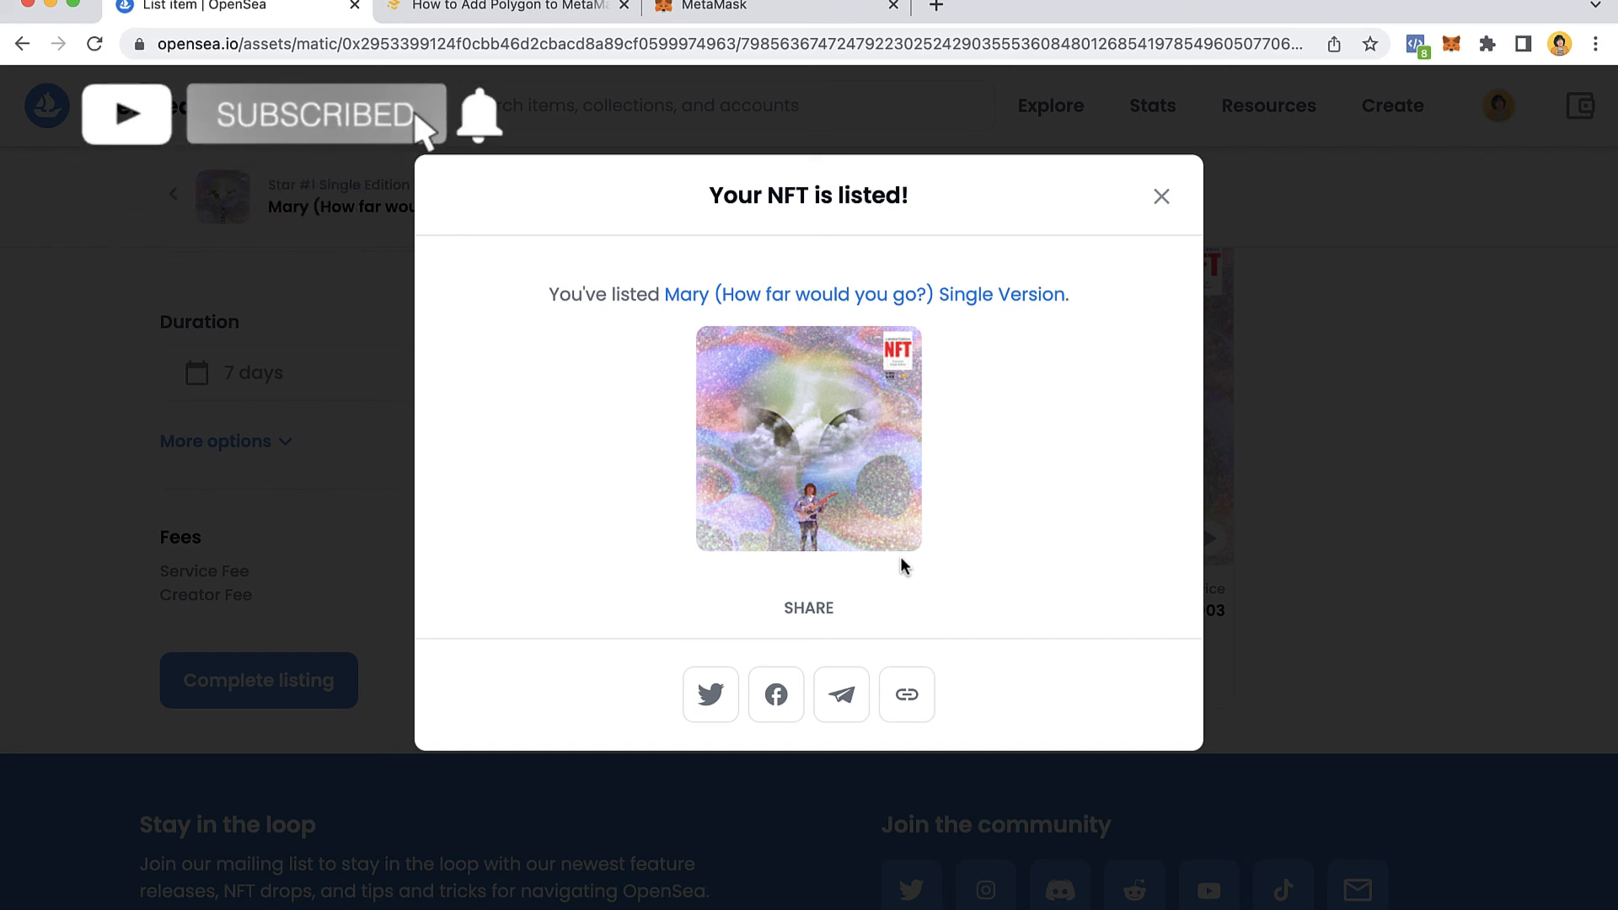
{"action": "mouse_move", "coordinate": [555, 194]}
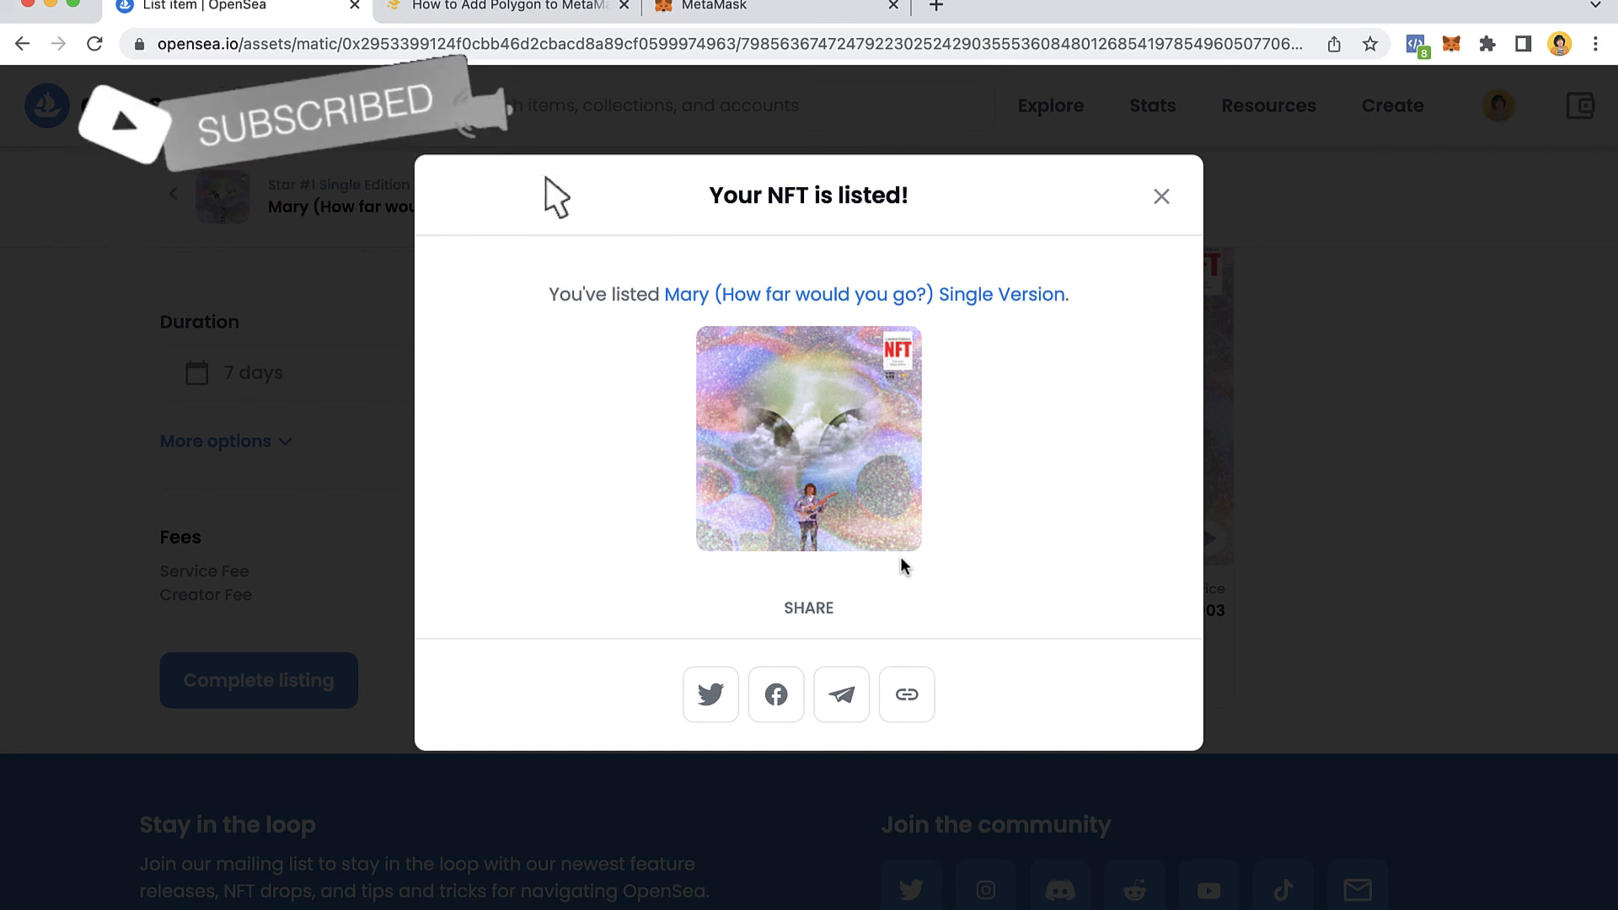